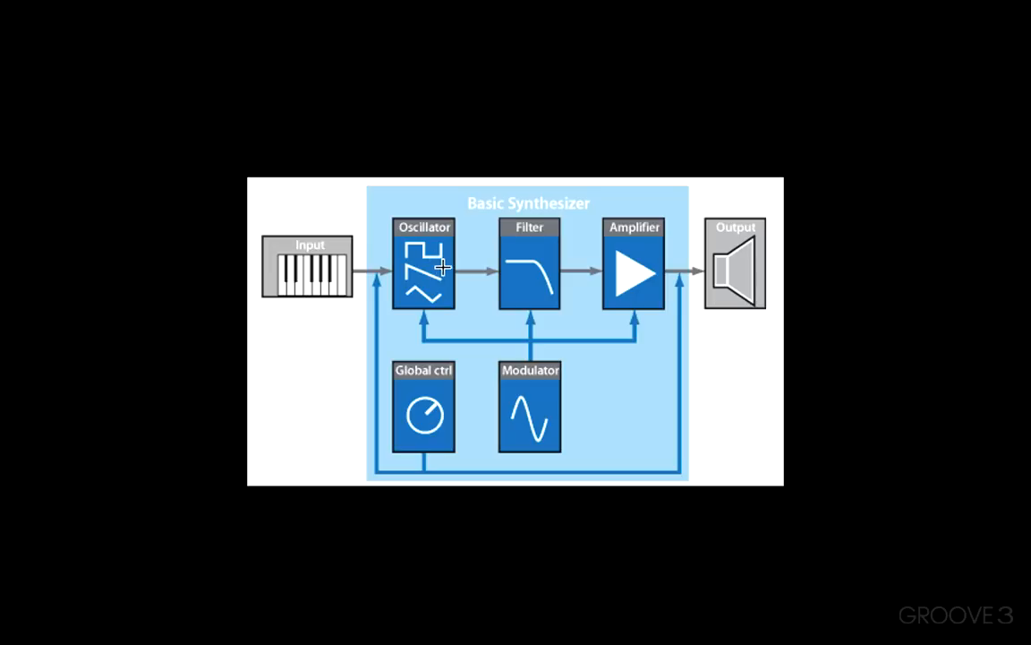
mouse_move(435, 235)
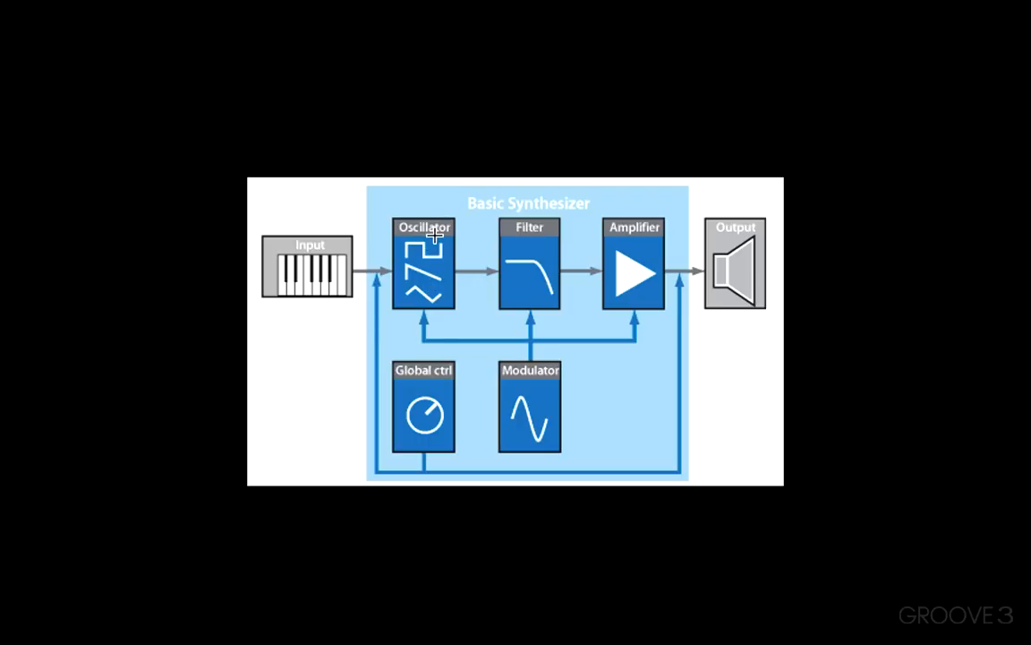
mouse_move(626, 197)
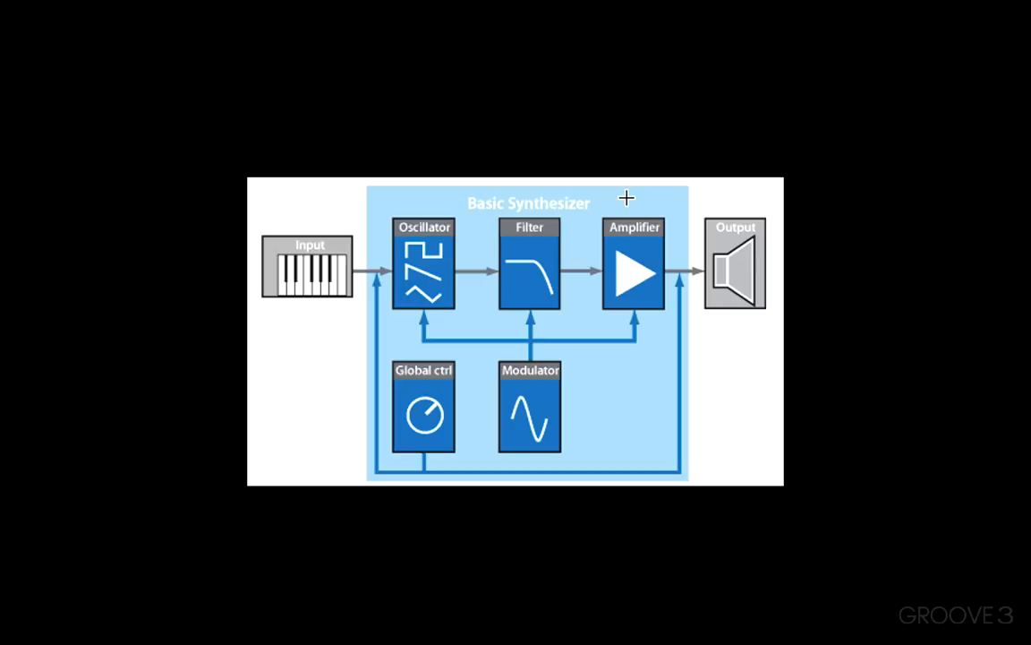
mouse_move(427, 373)
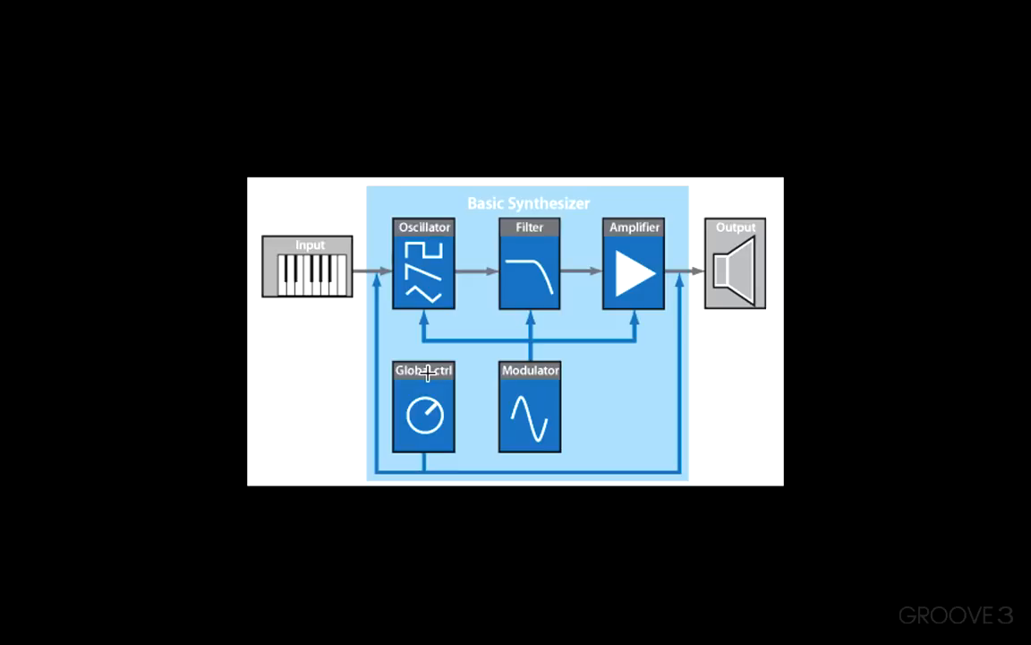
mouse_move(575, 366)
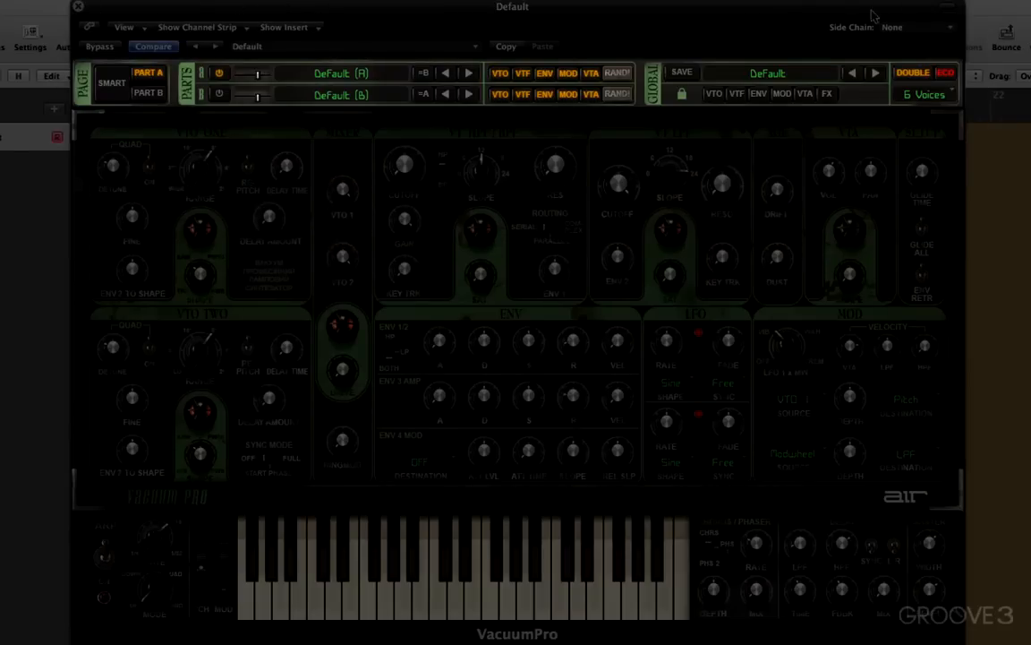
mouse_move(674, 22)
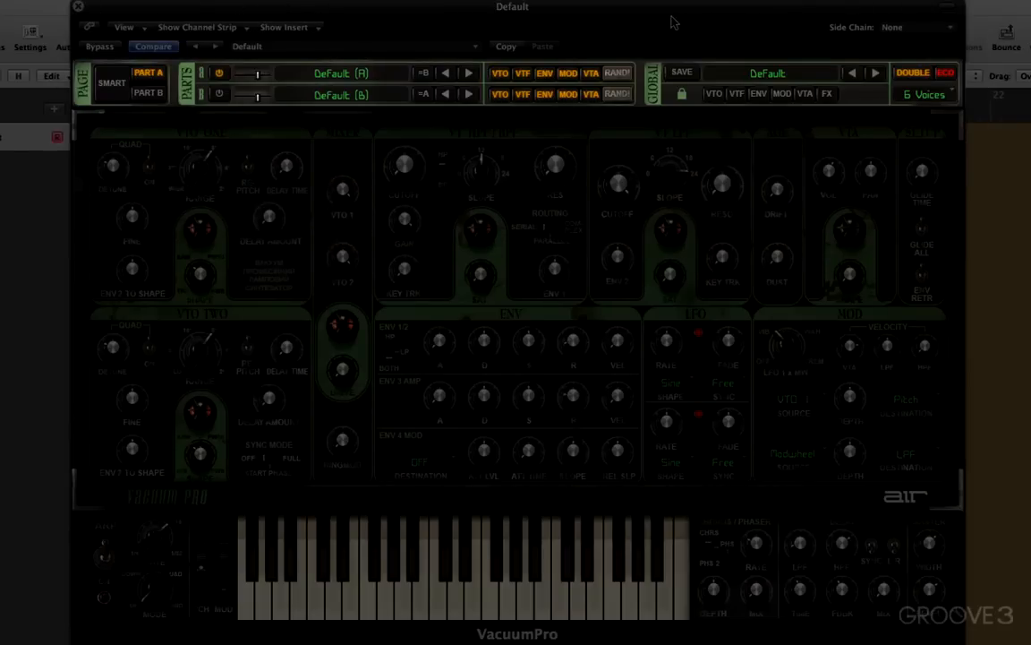
mouse_move(465, 18)
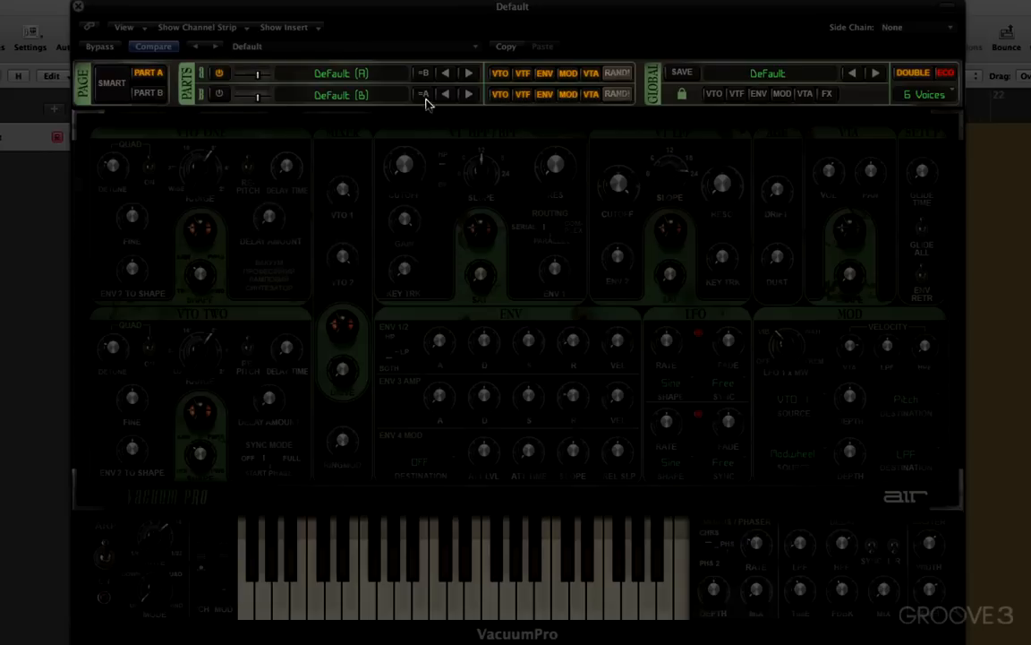
mouse_move(231, 87)
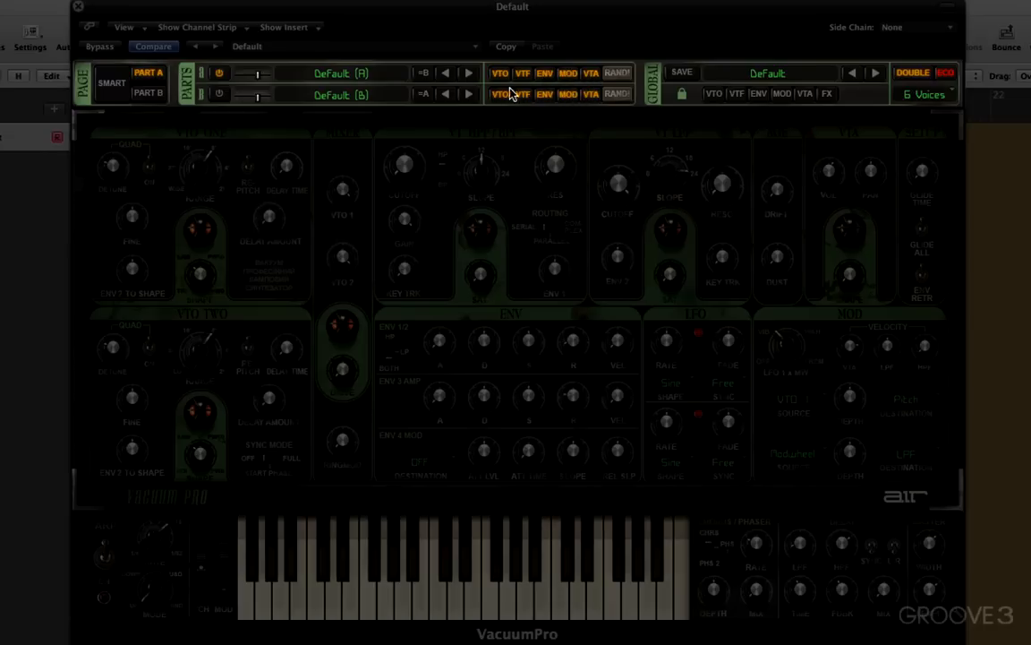
mouse_move(514, 75)
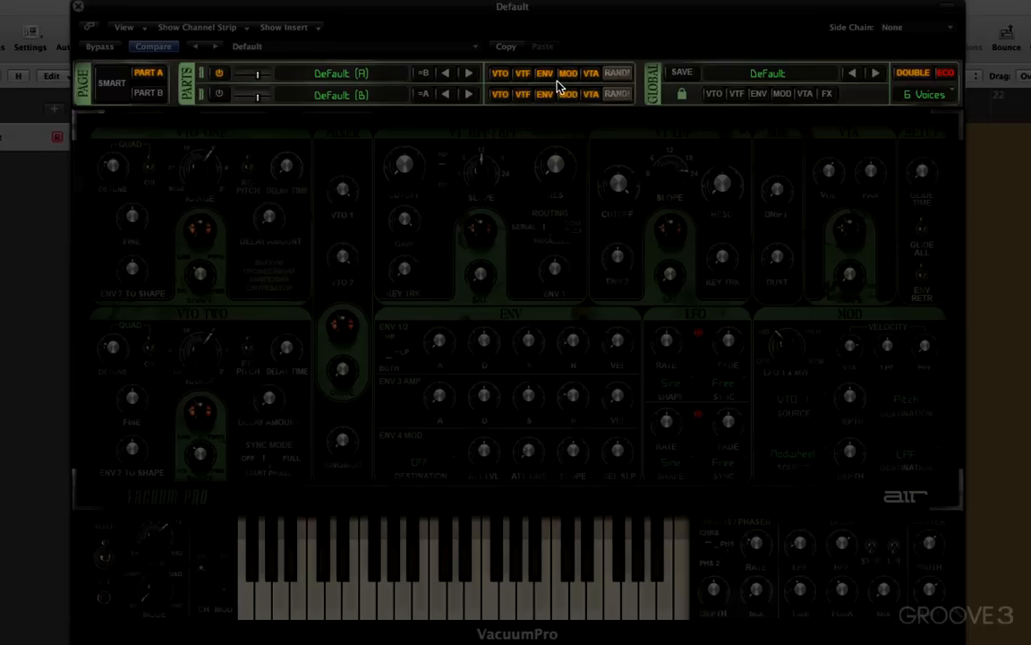
mouse_move(591, 73)
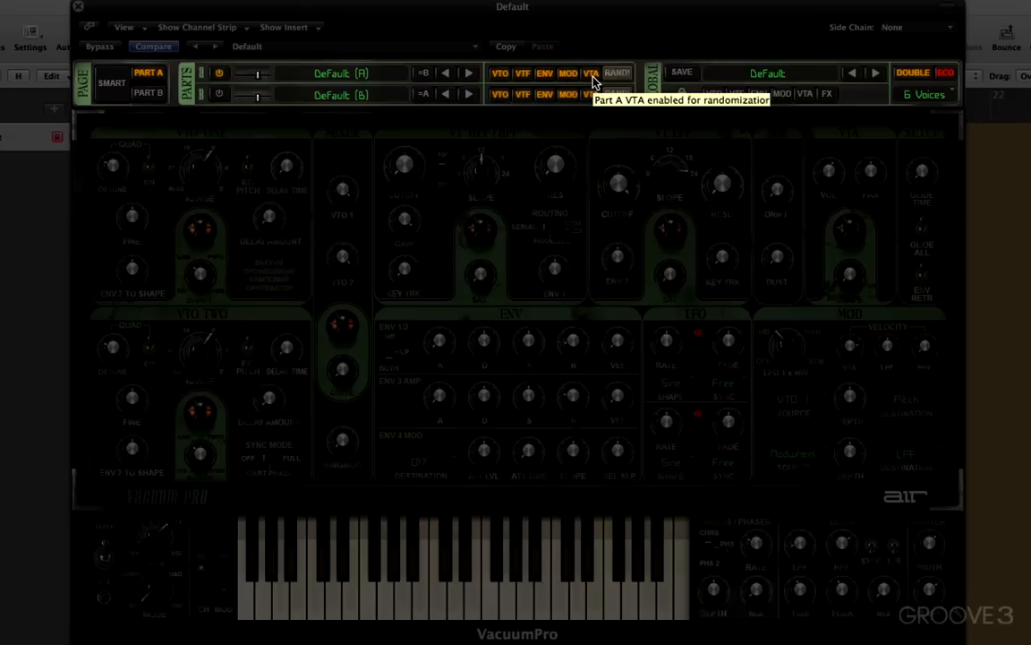
mouse_move(725, 52)
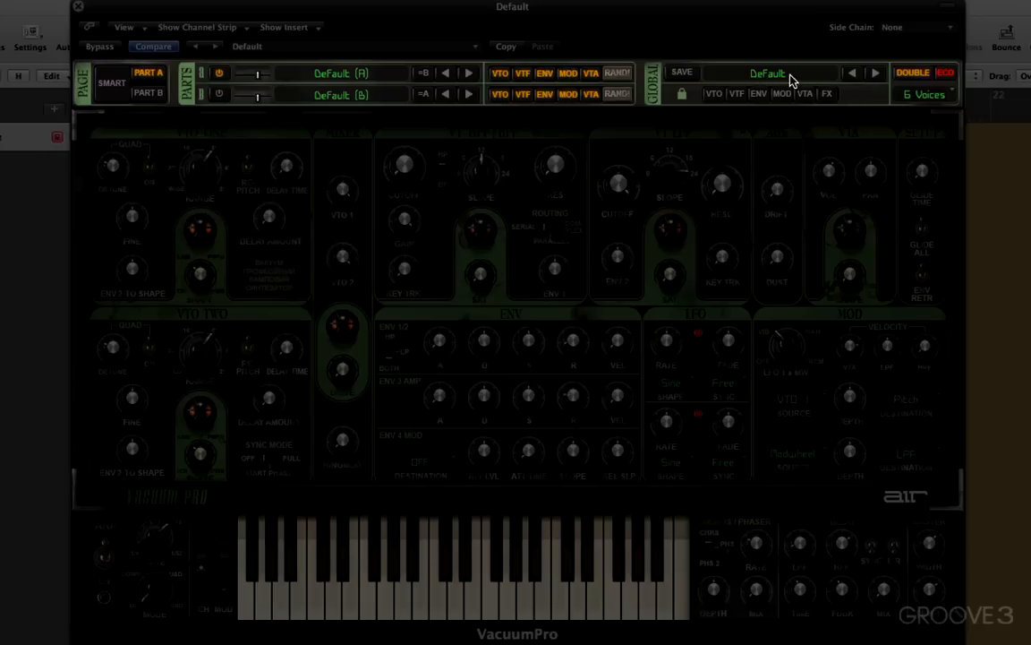
mouse_move(712, 97)
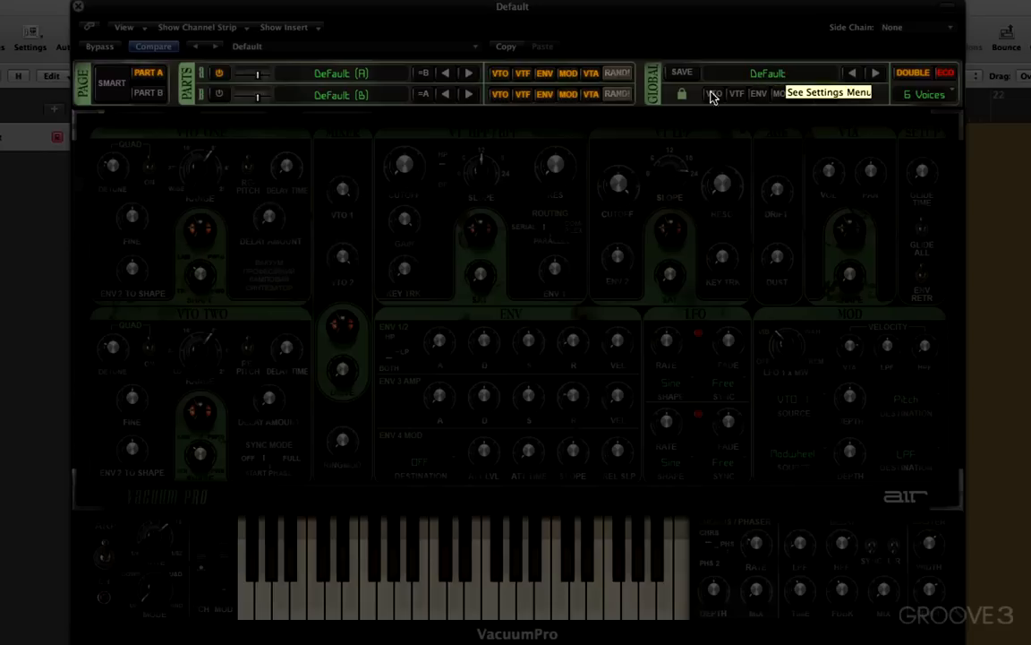
mouse_move(819, 101)
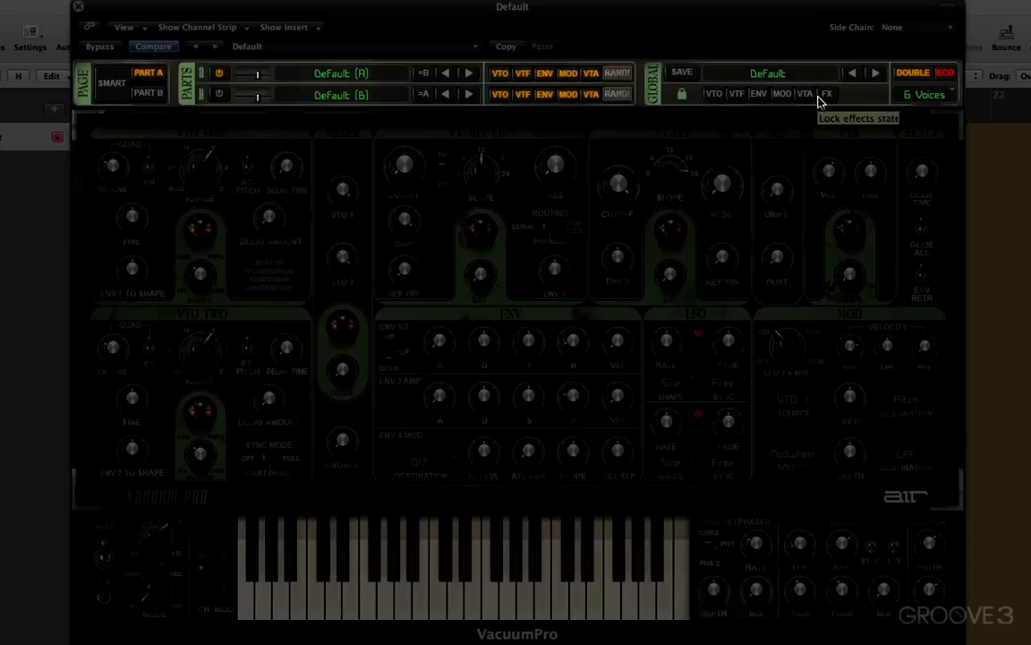
mouse_move(767, 79)
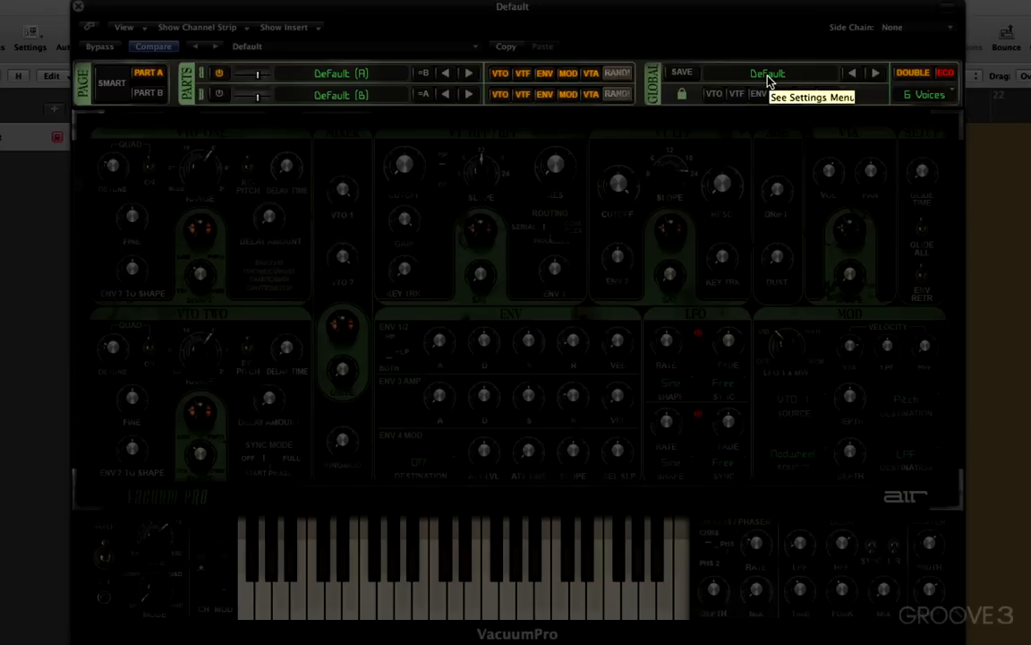
mouse_move(951, 81)
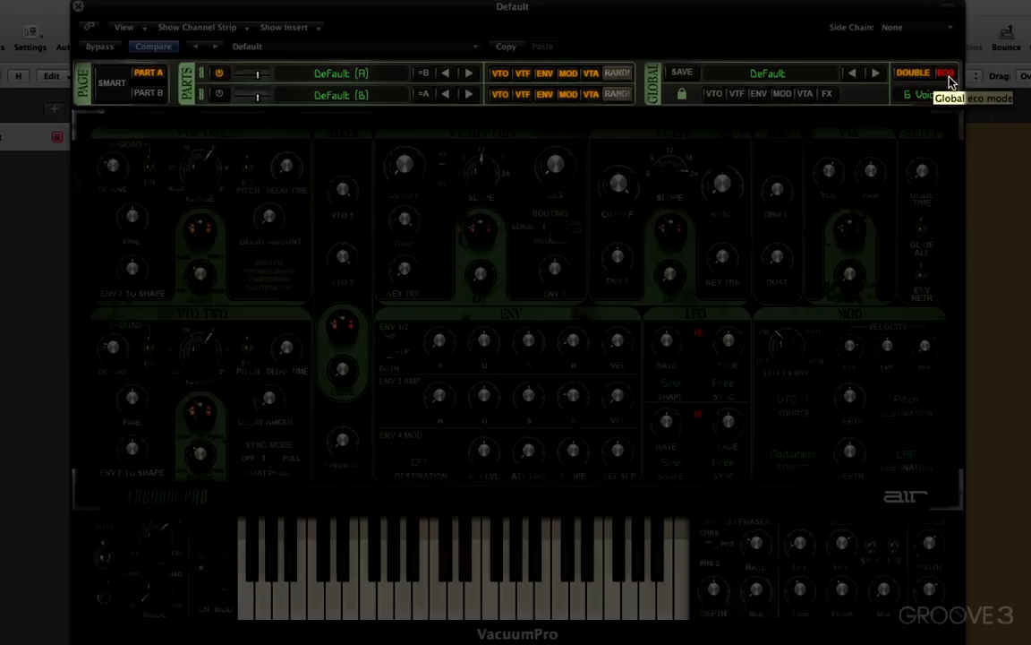
mouse_move(927, 100)
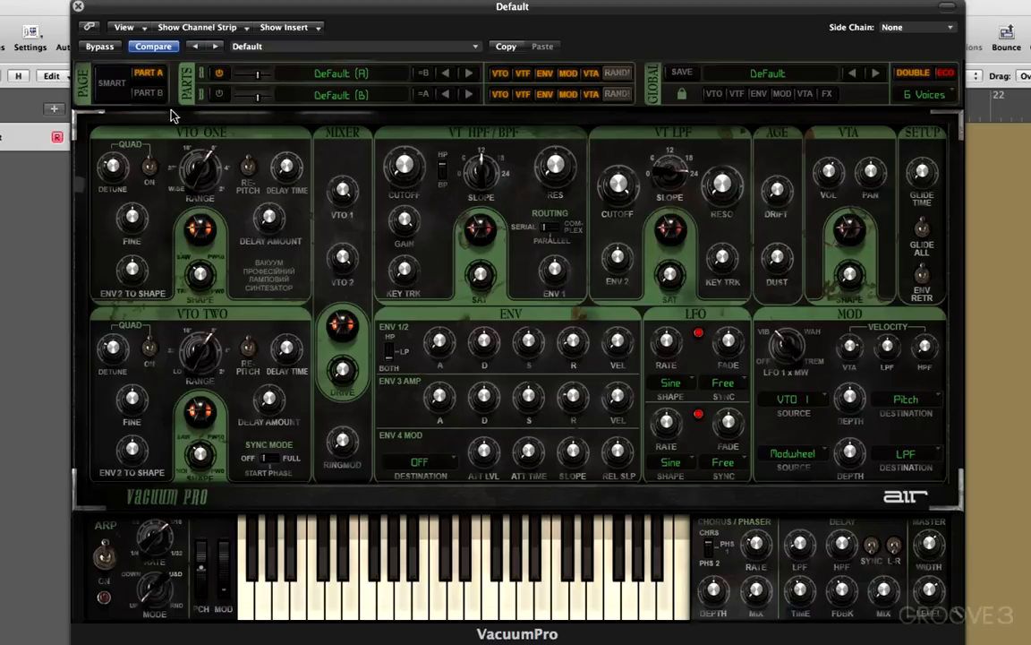
mouse_move(515, 162)
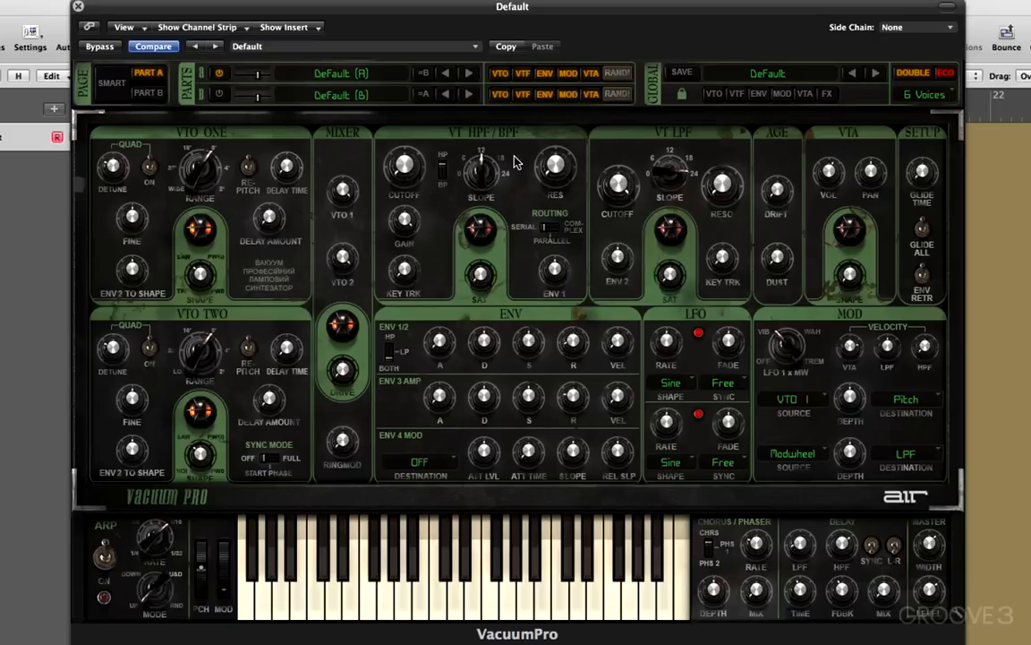
mouse_move(272, 116)
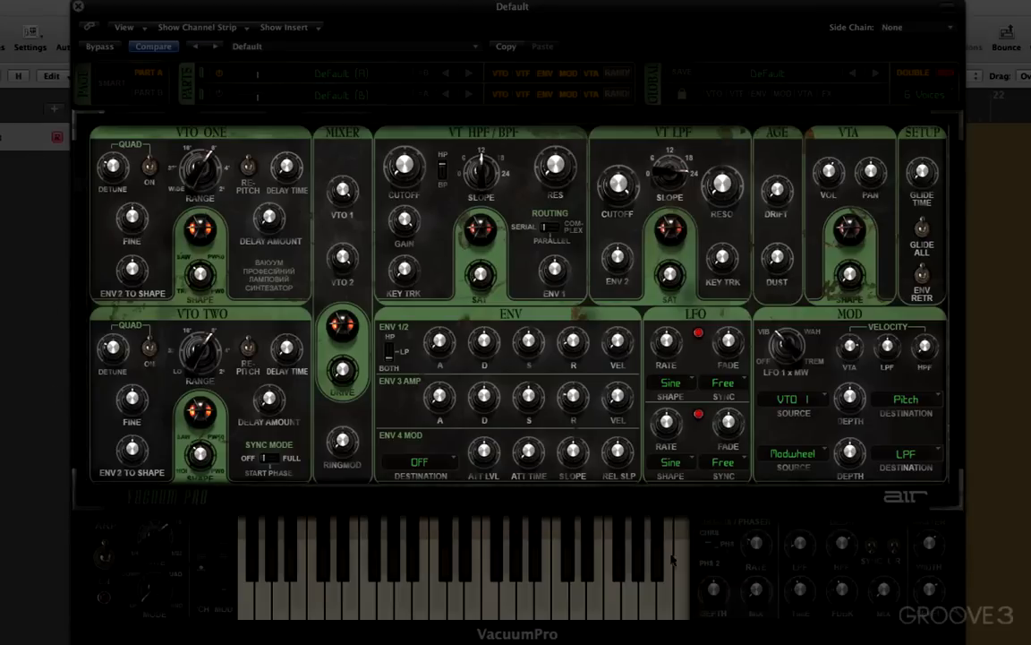
mouse_move(910, 130)
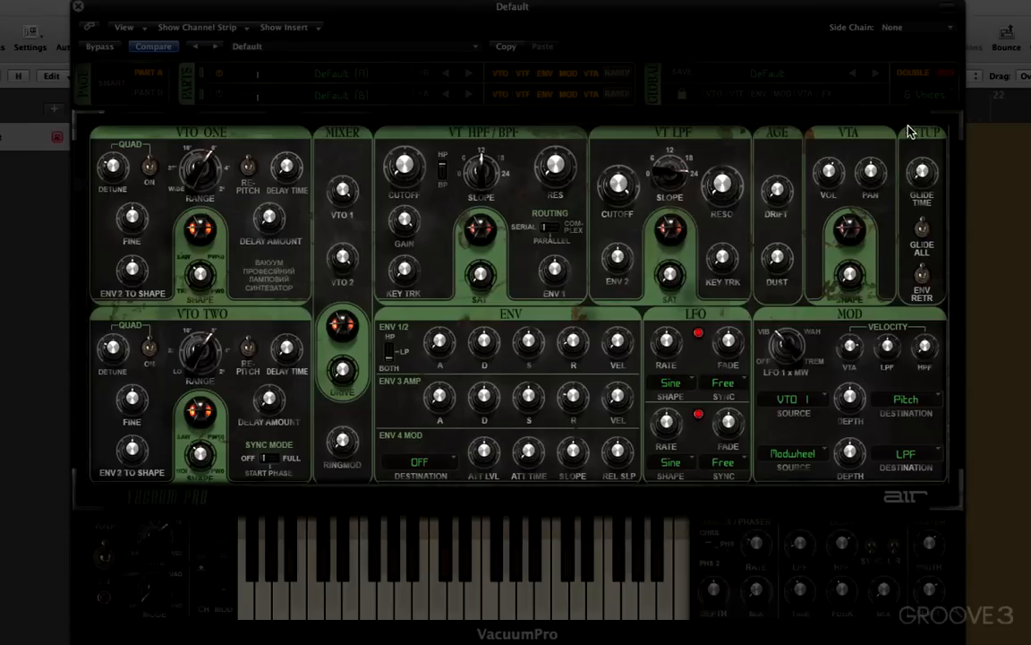
mouse_move(195, 137)
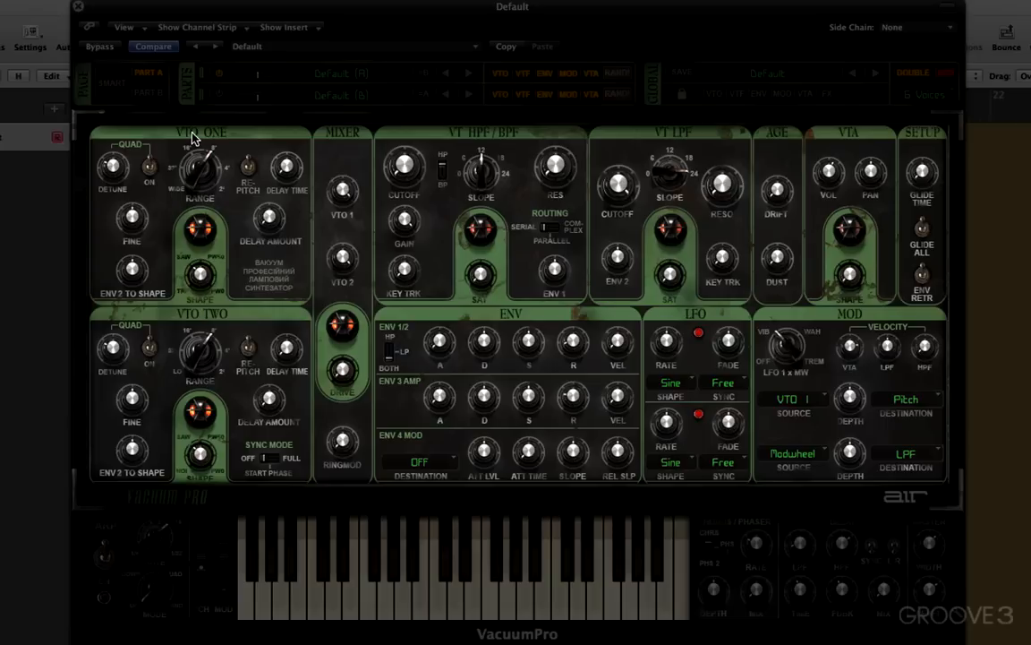
mouse_move(195, 196)
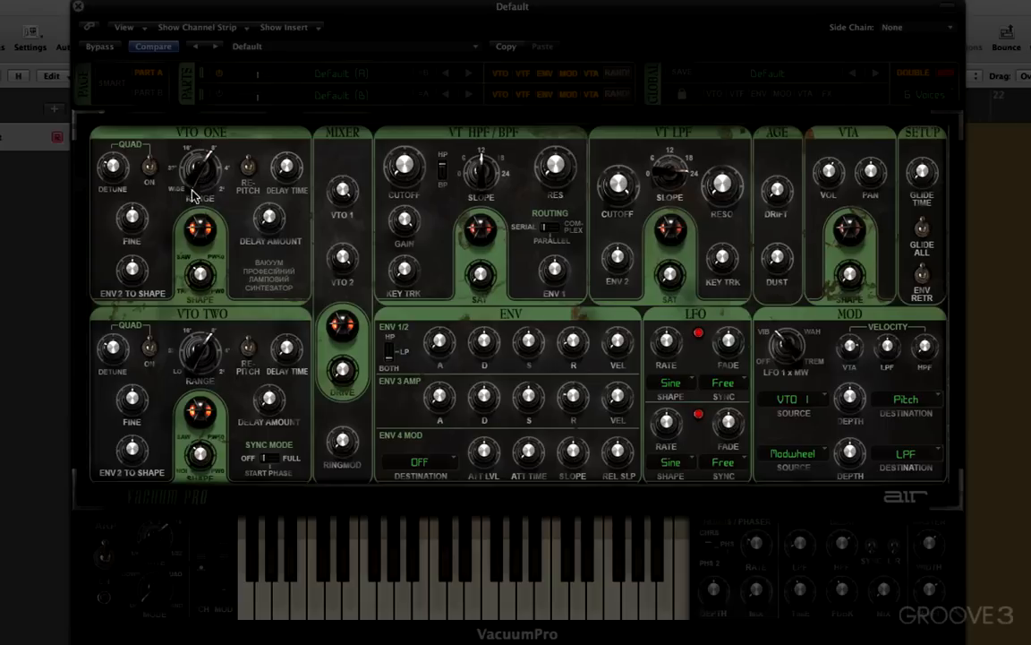
Step: Leave the ENV 4 MOD destination off, and route the second modulation slot LFO 2 to Pitch
left_click_drag(199, 165, 264, 406)
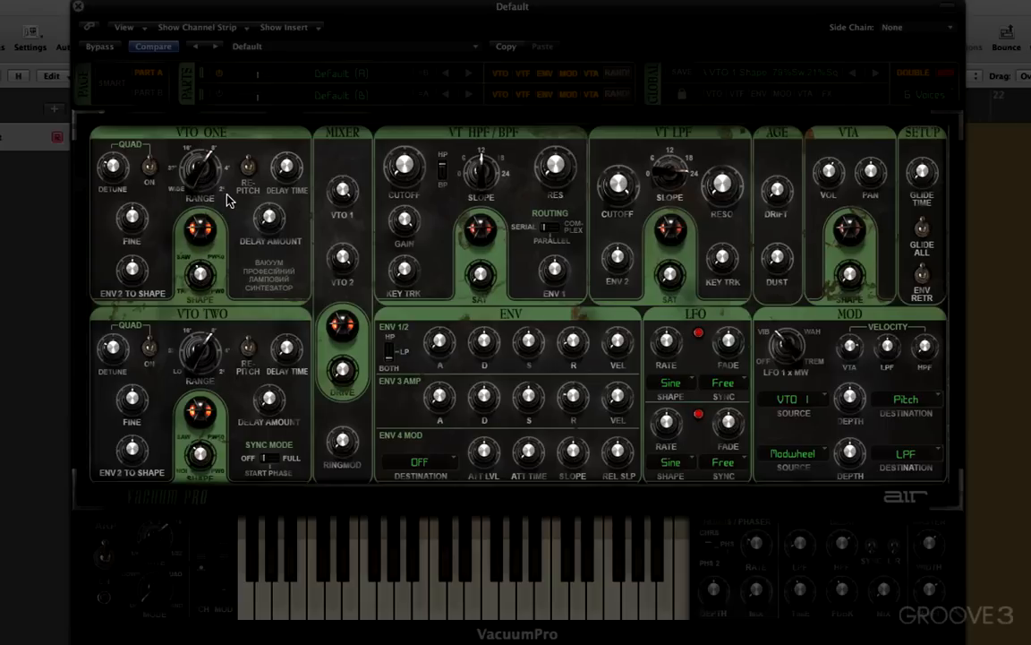
mouse_move(286, 170)
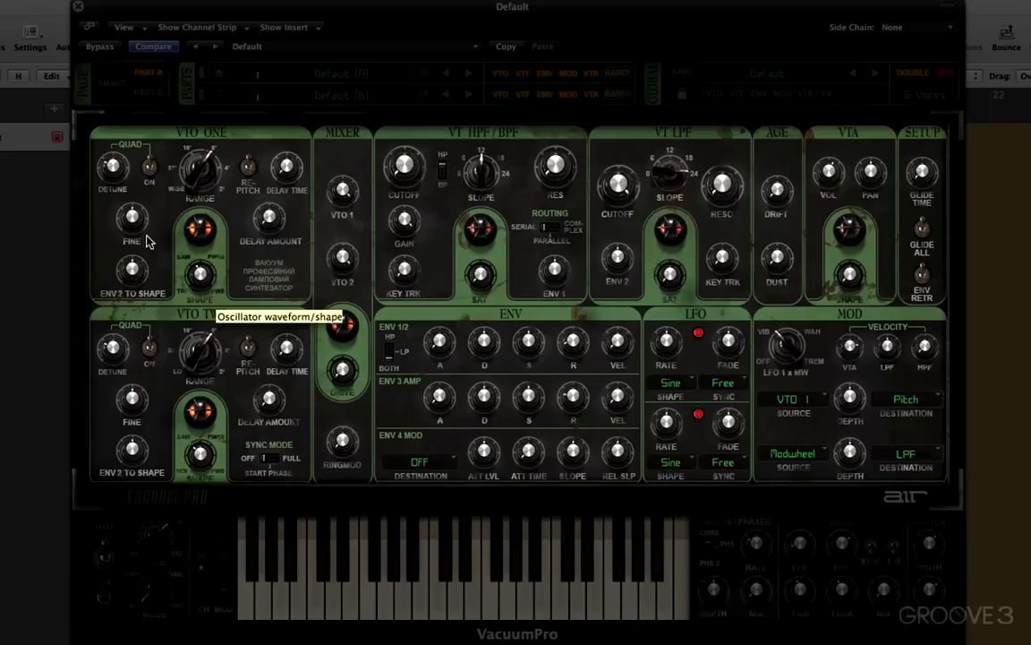
mouse_move(319, 446)
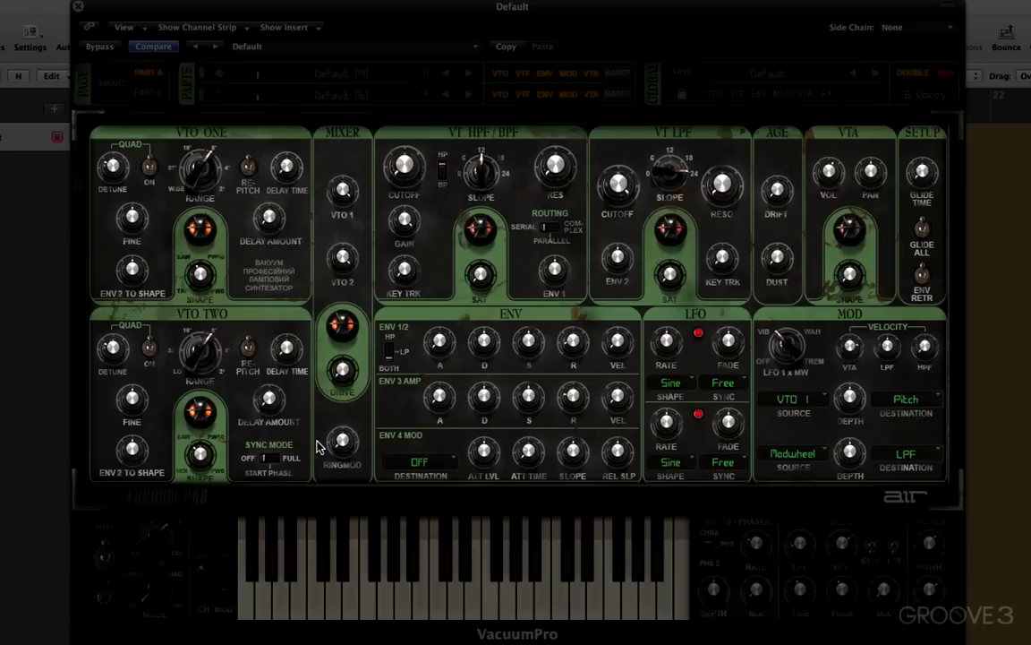
mouse_move(340, 371)
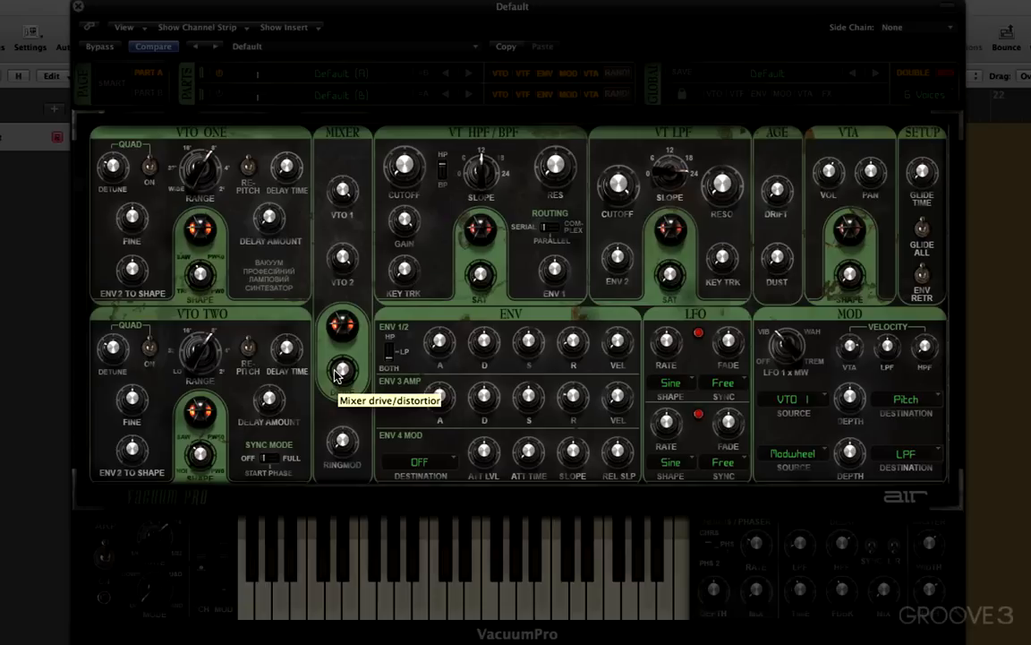
mouse_move(344, 447)
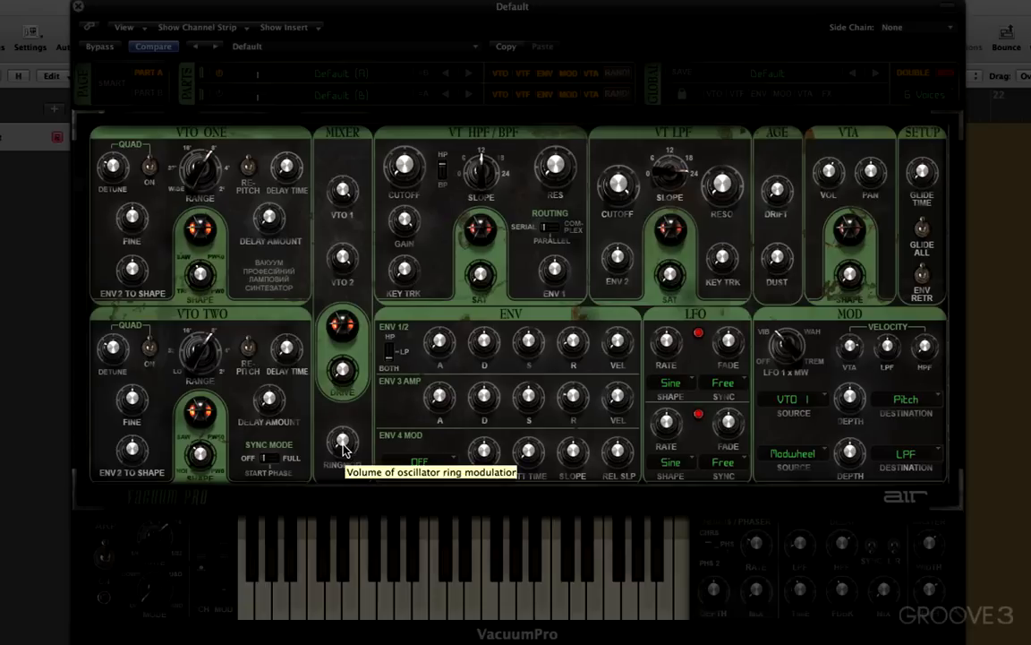
mouse_move(553, 168)
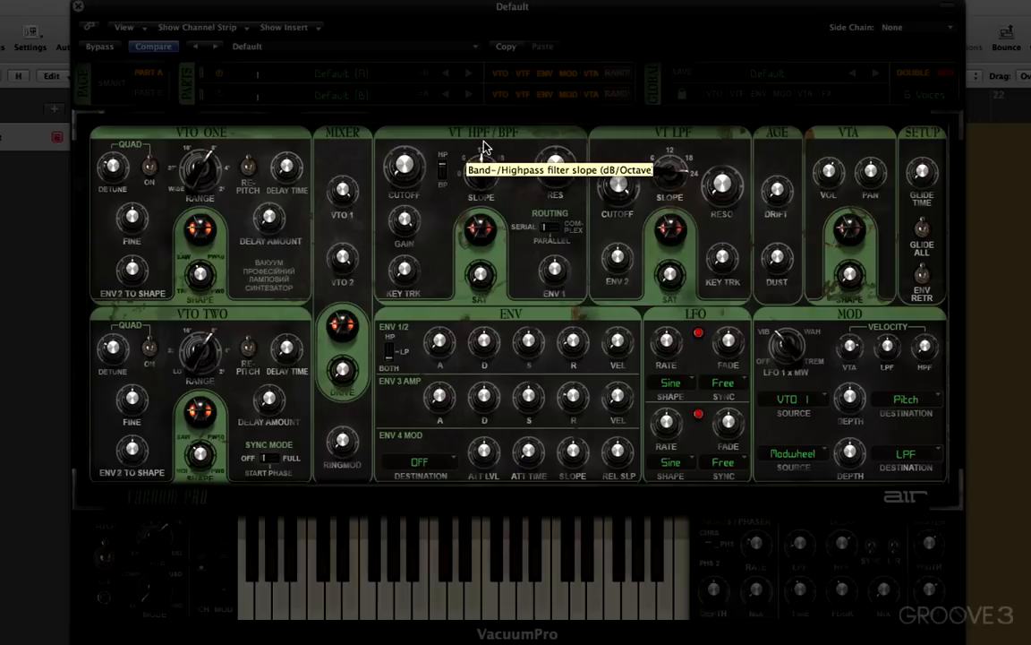
mouse_move(676, 161)
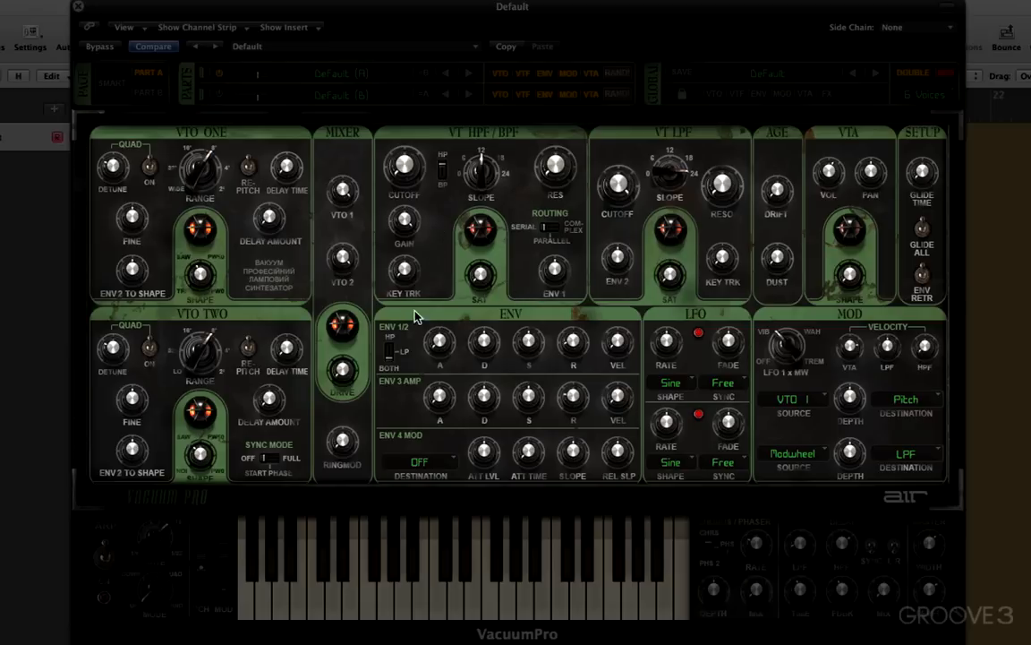
mouse_move(408, 347)
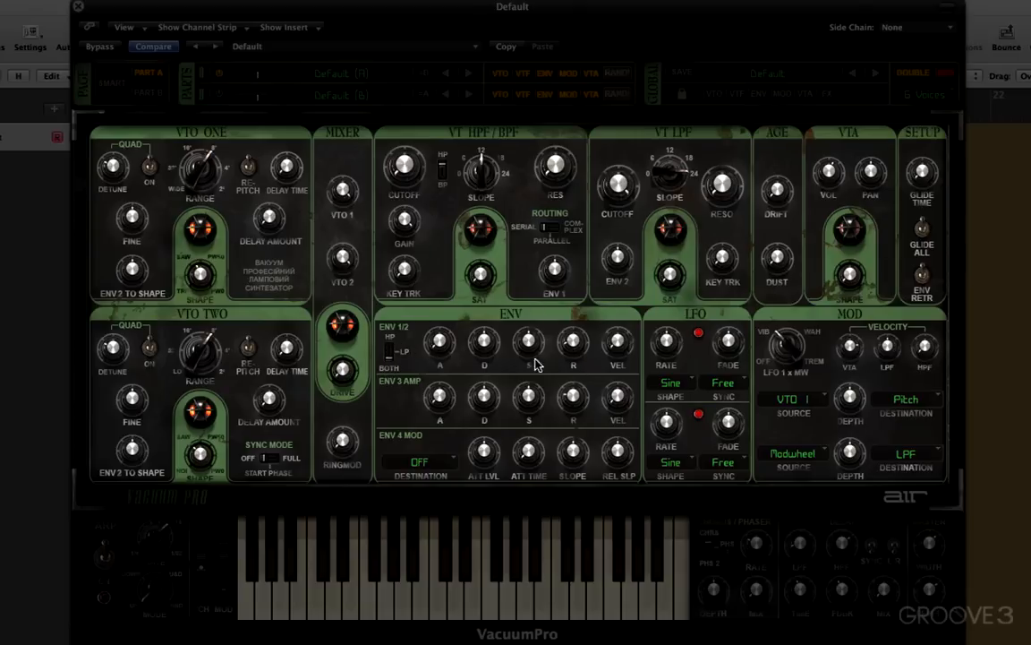
mouse_move(564, 409)
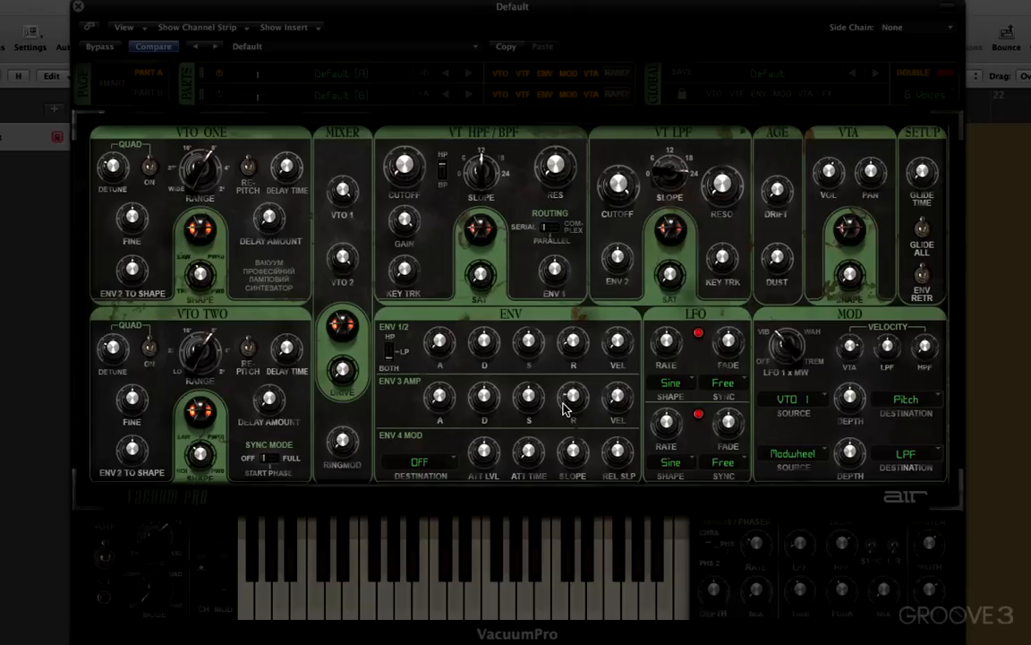
mouse_move(572, 397)
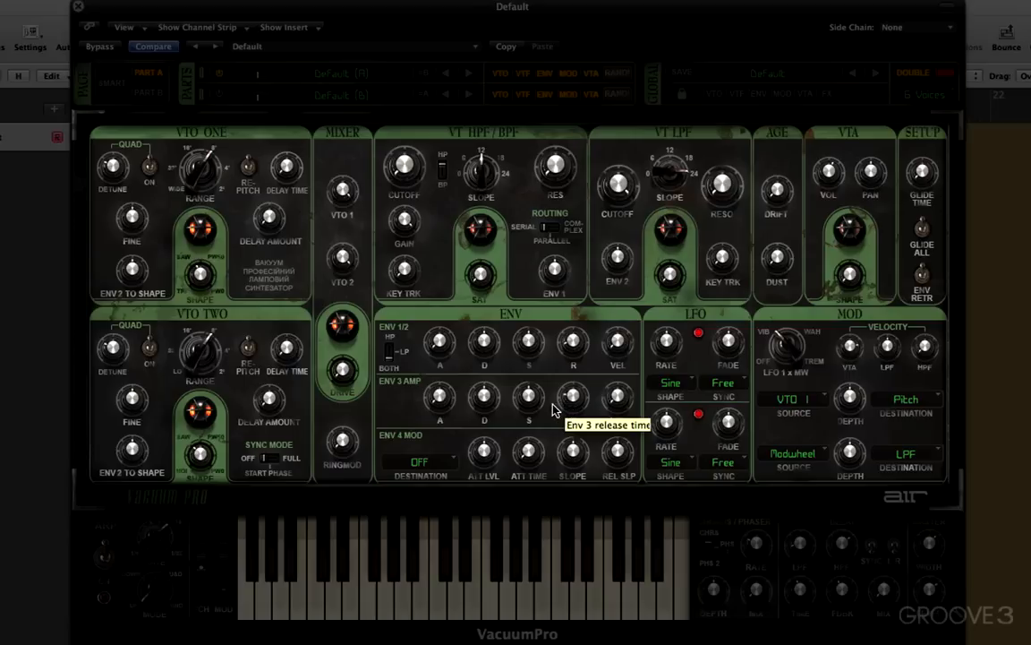
mouse_move(551, 414)
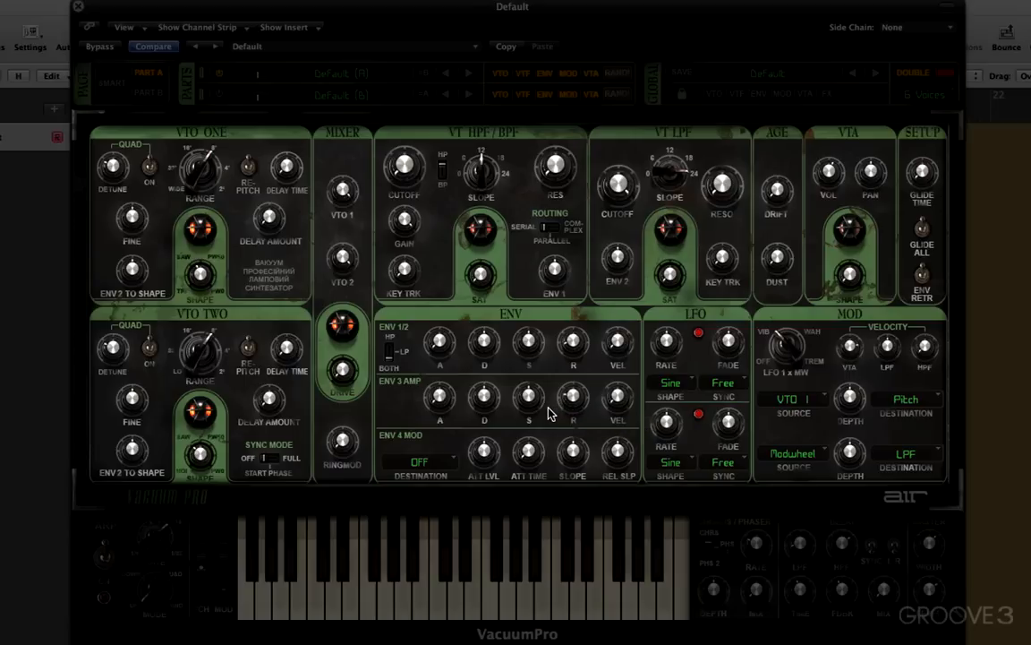
mouse_move(514, 402)
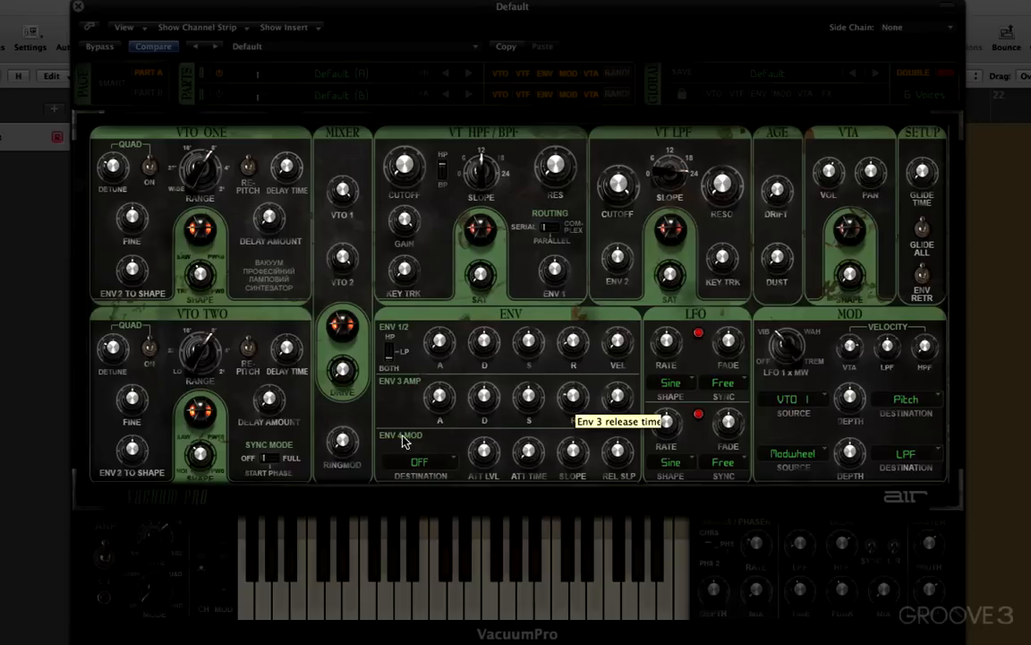
left_click(419, 461)
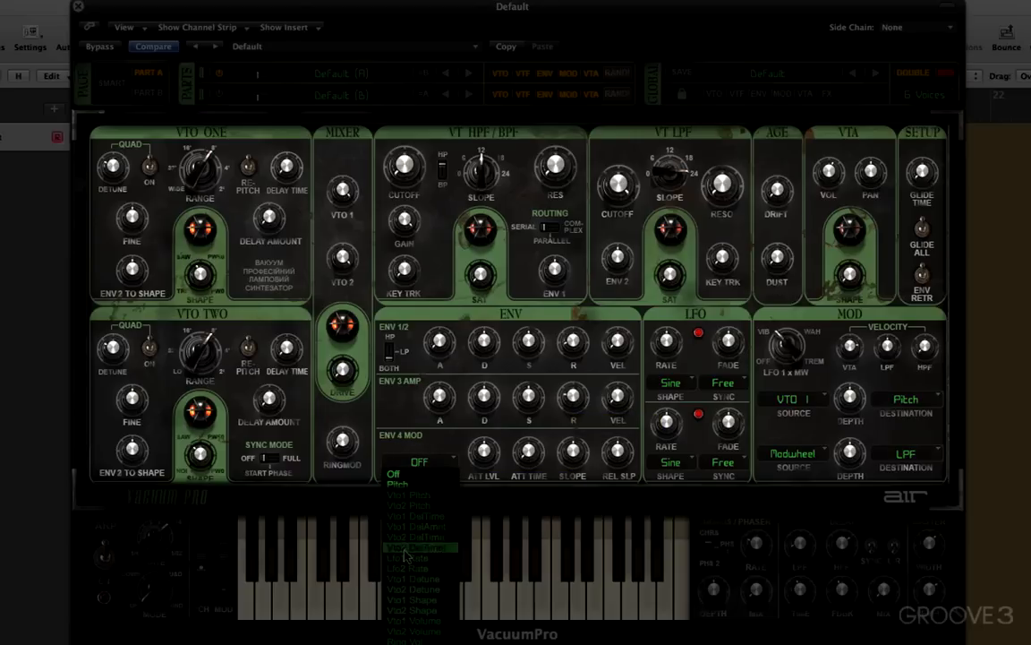
left_click(416, 547)
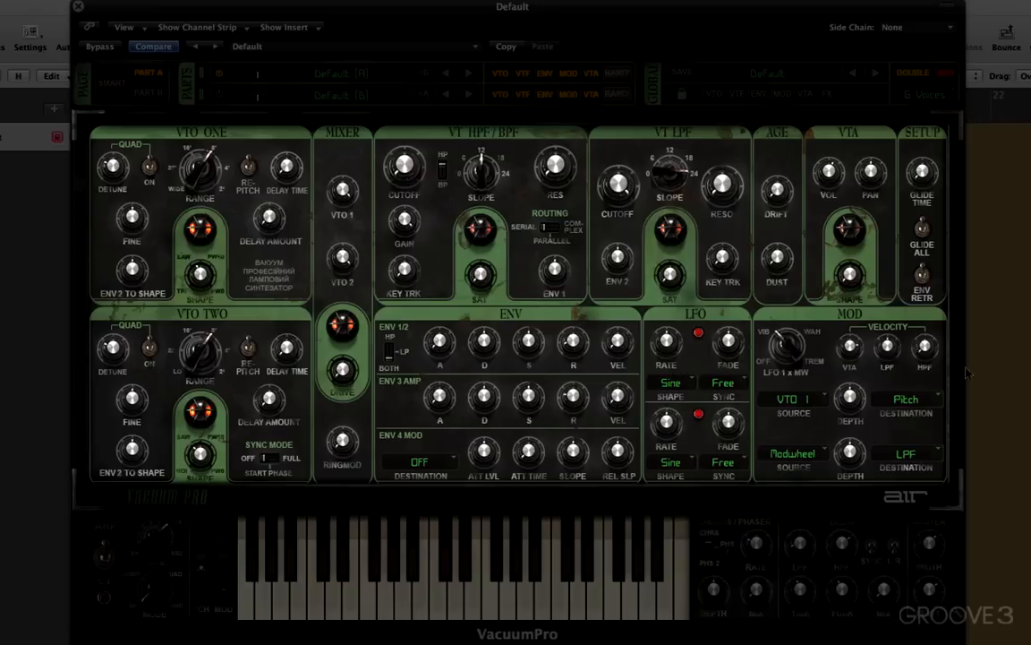
mouse_move(484, 313)
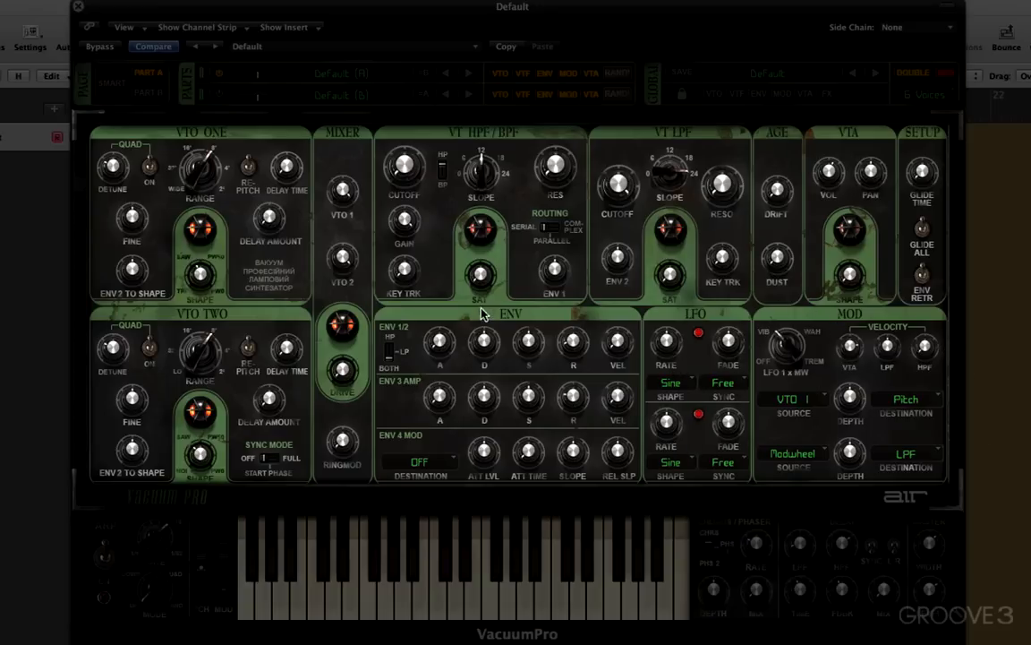
mouse_move(767, 424)
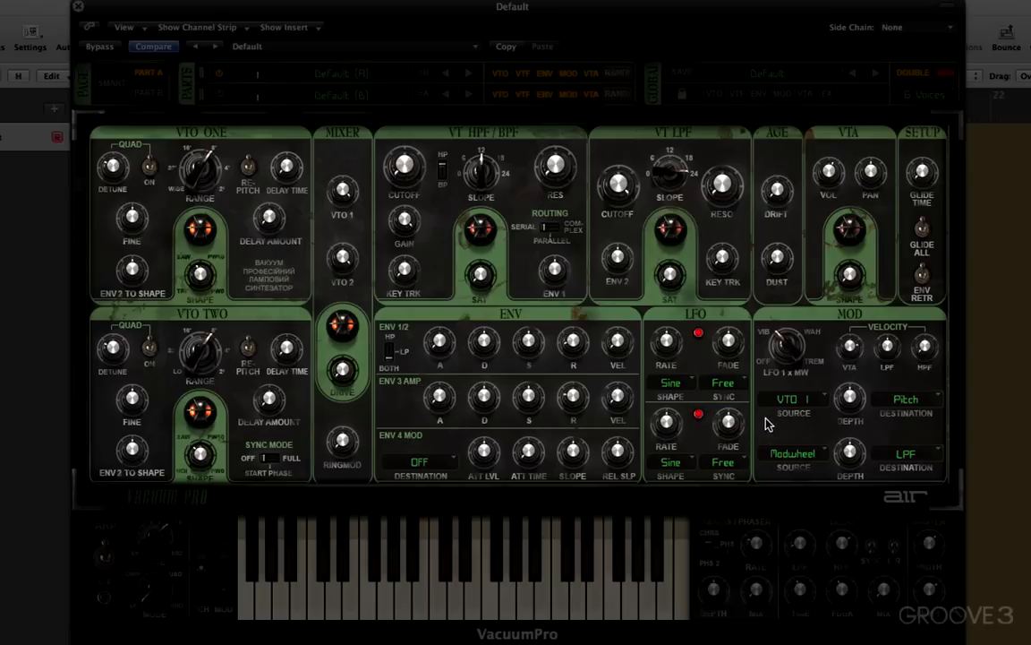
left_click(792, 453)
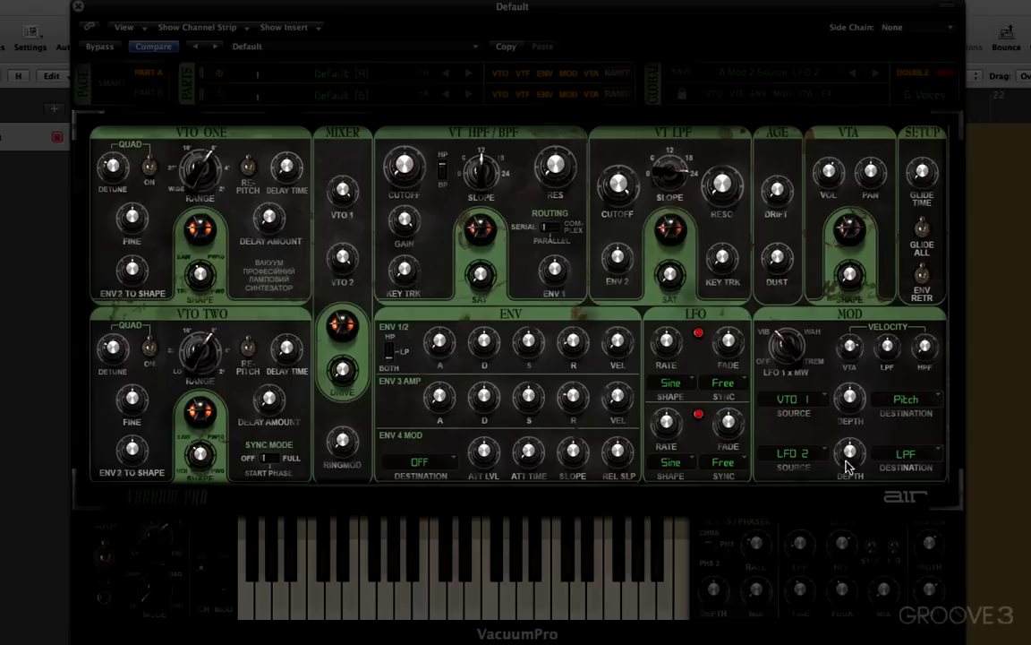
left_click(905, 466)
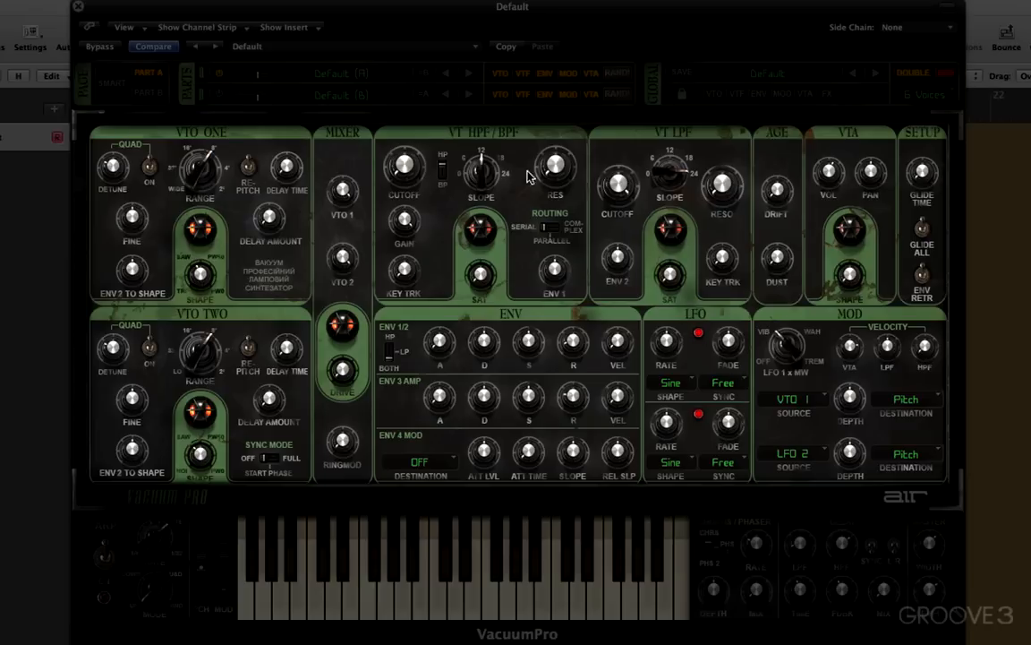
mouse_move(308, 329)
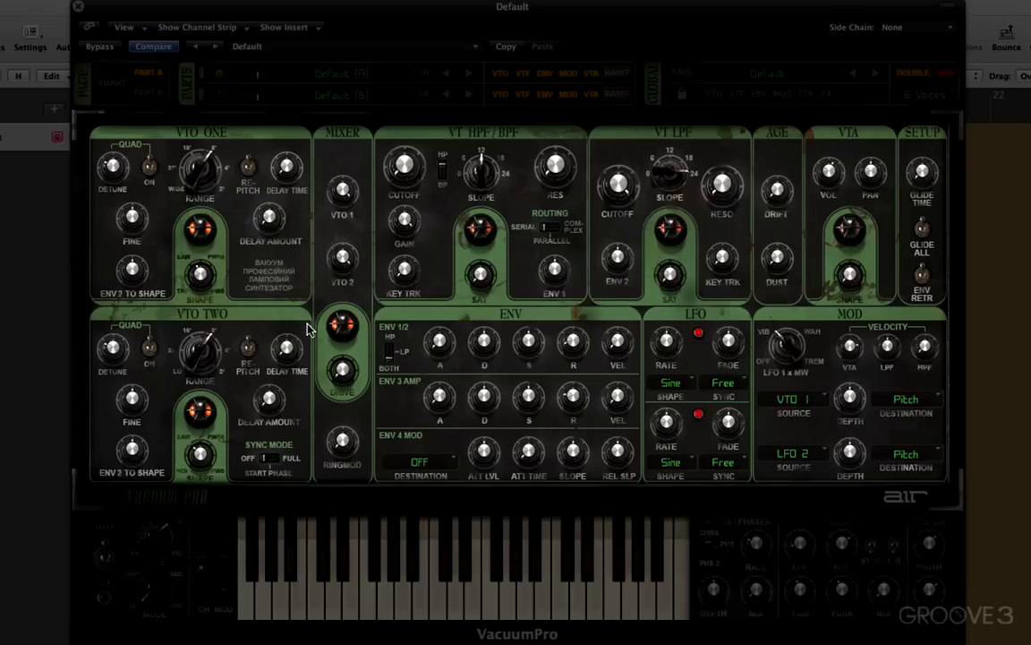
mouse_move(432, 369)
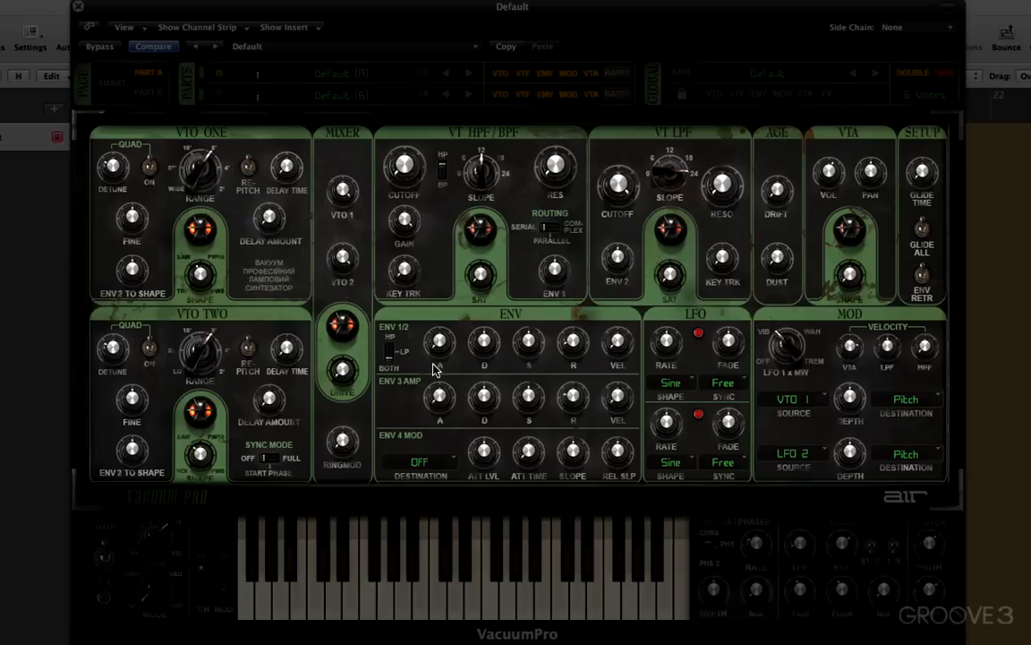
mouse_move(750, 338)
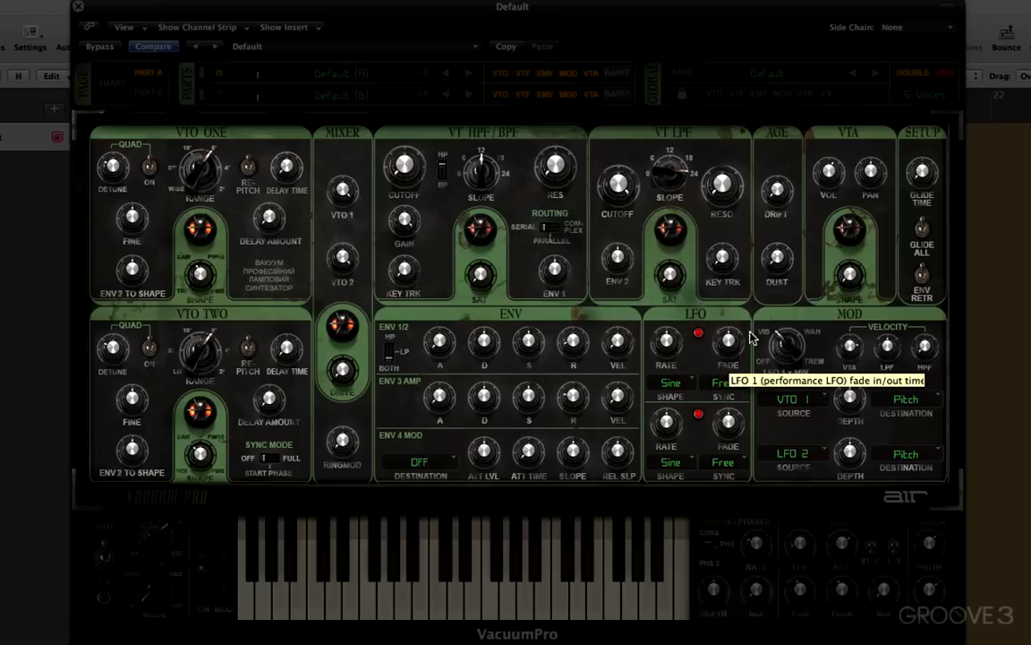
mouse_move(864, 204)
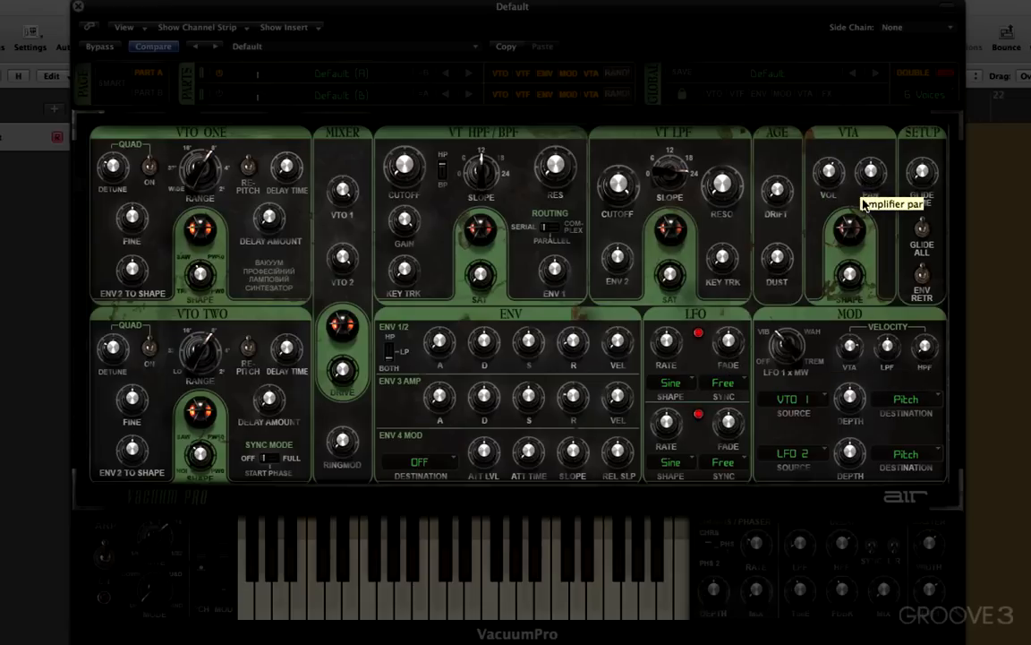
mouse_move(776, 193)
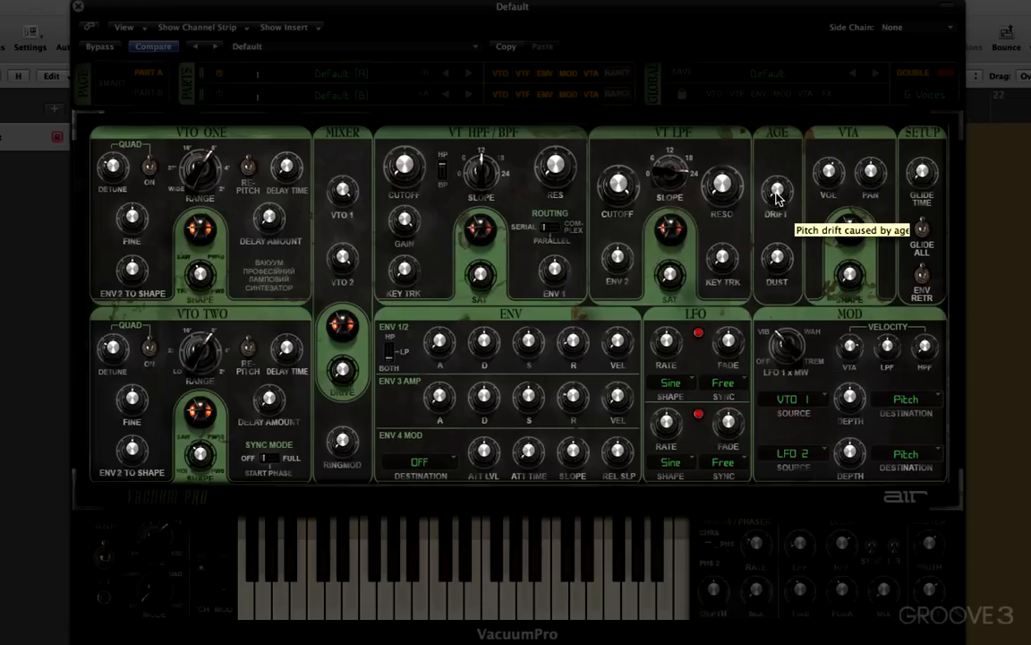
mouse_move(777, 260)
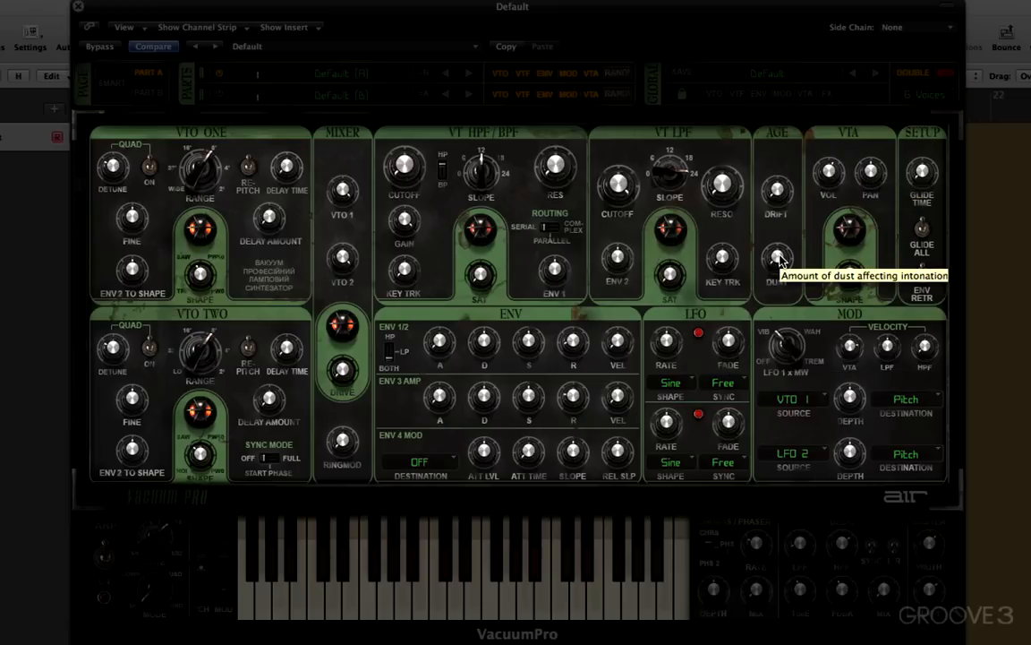
mouse_move(779, 234)
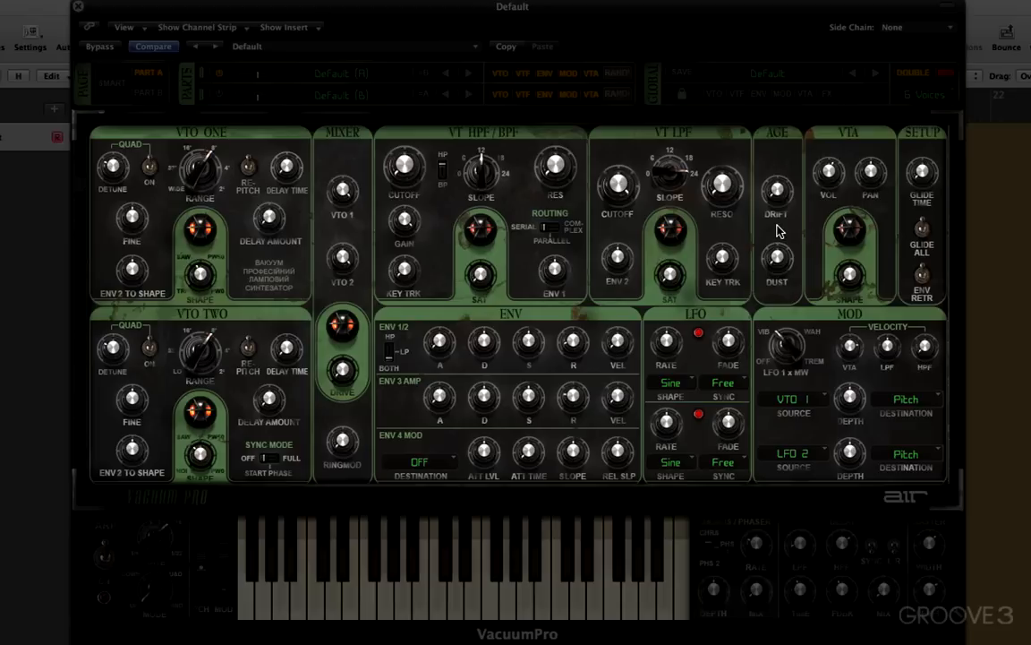
mouse_move(775, 190)
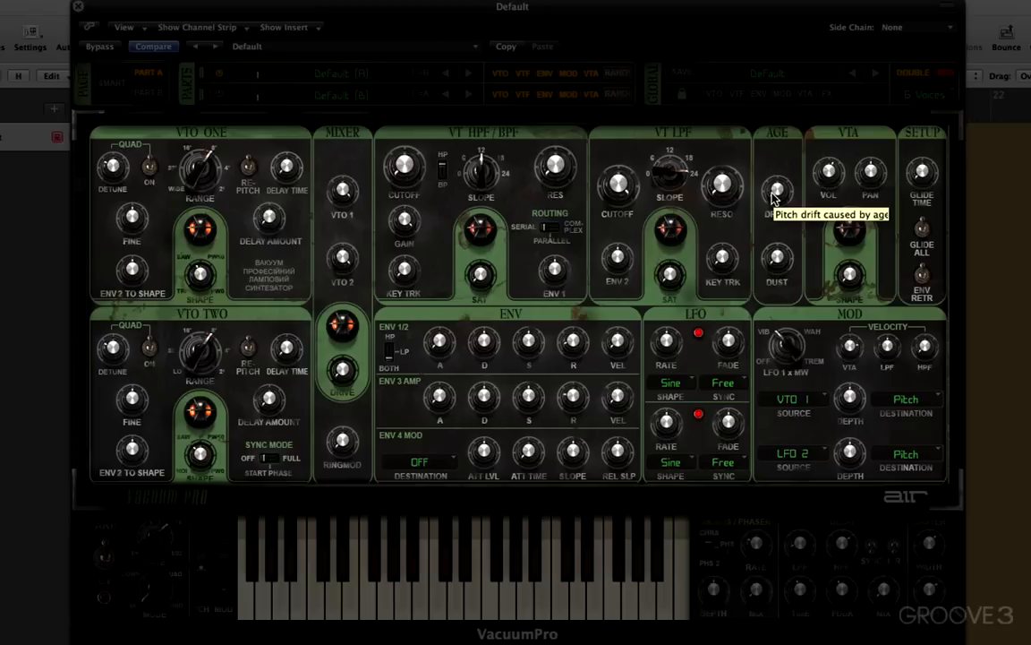
mouse_move(951, 183)
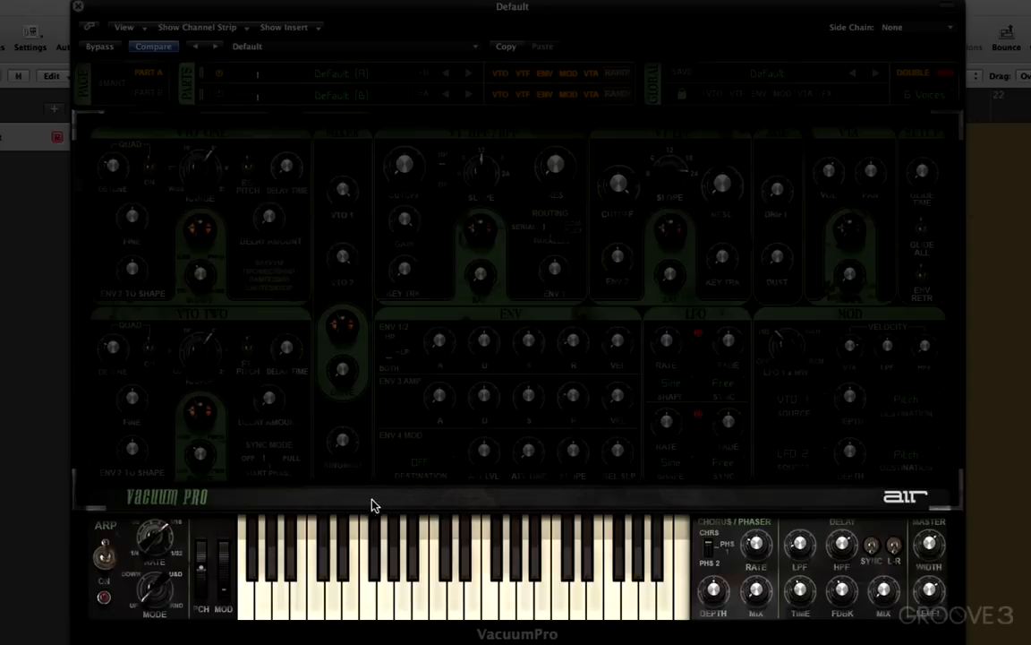
mouse_move(765, 494)
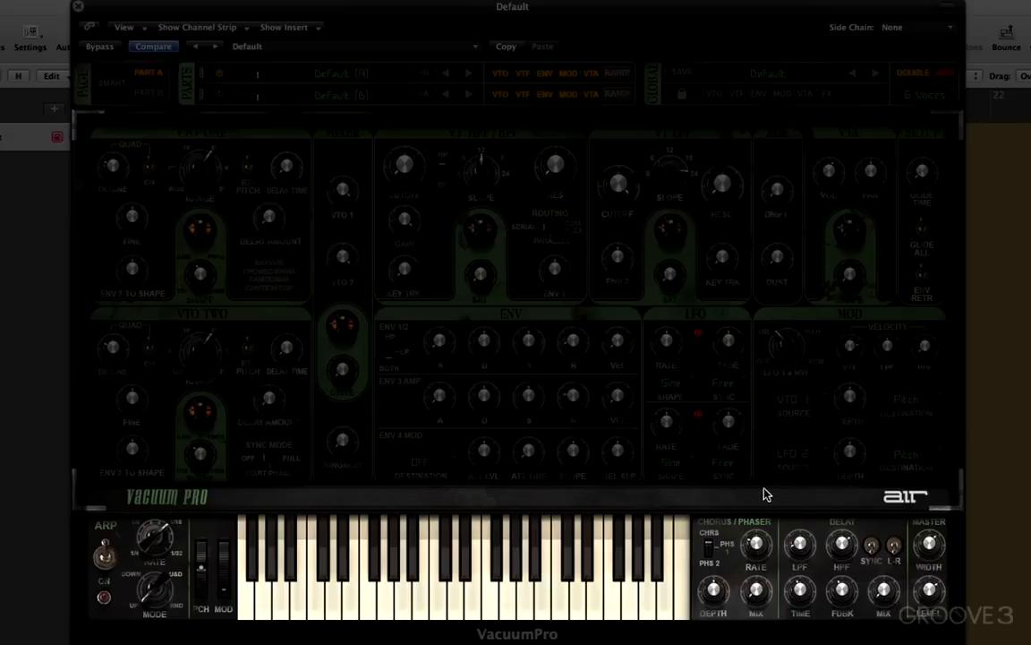
mouse_move(324, 621)
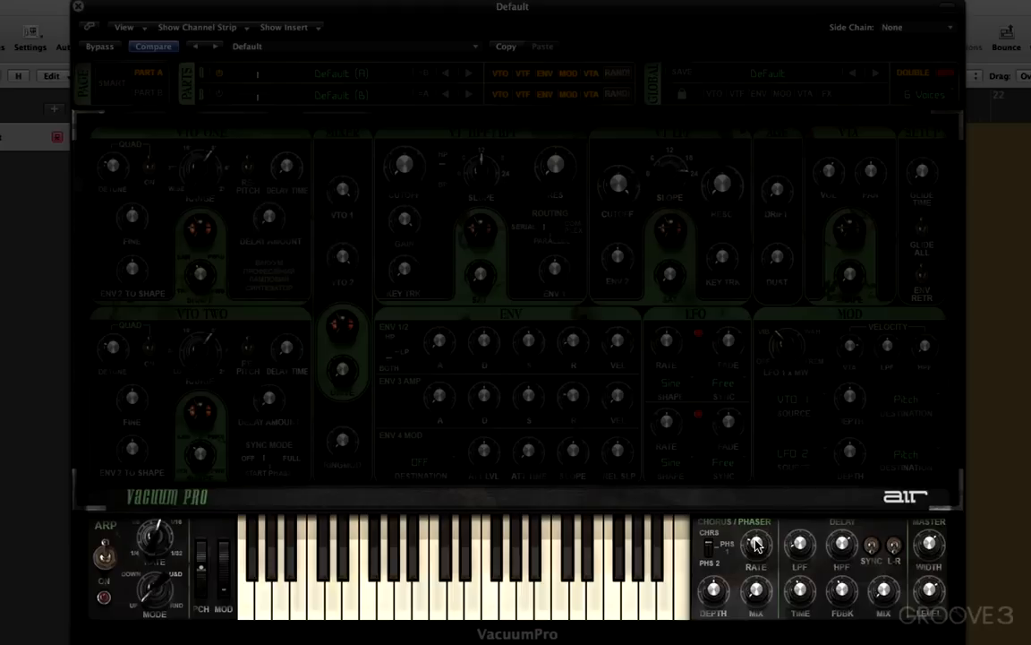
mouse_move(931, 542)
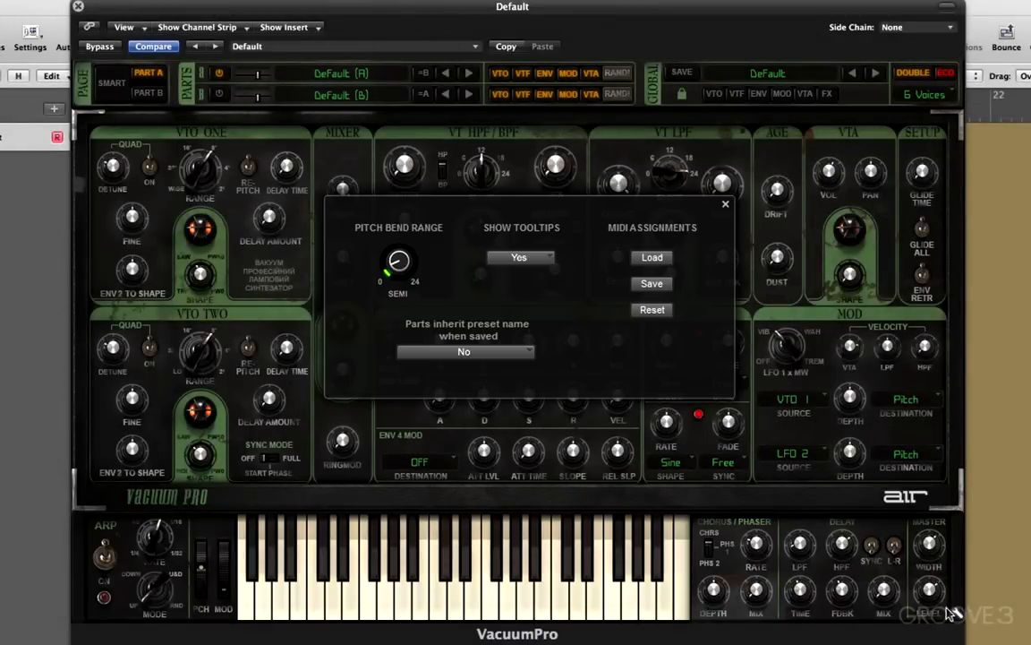
mouse_move(725, 210)
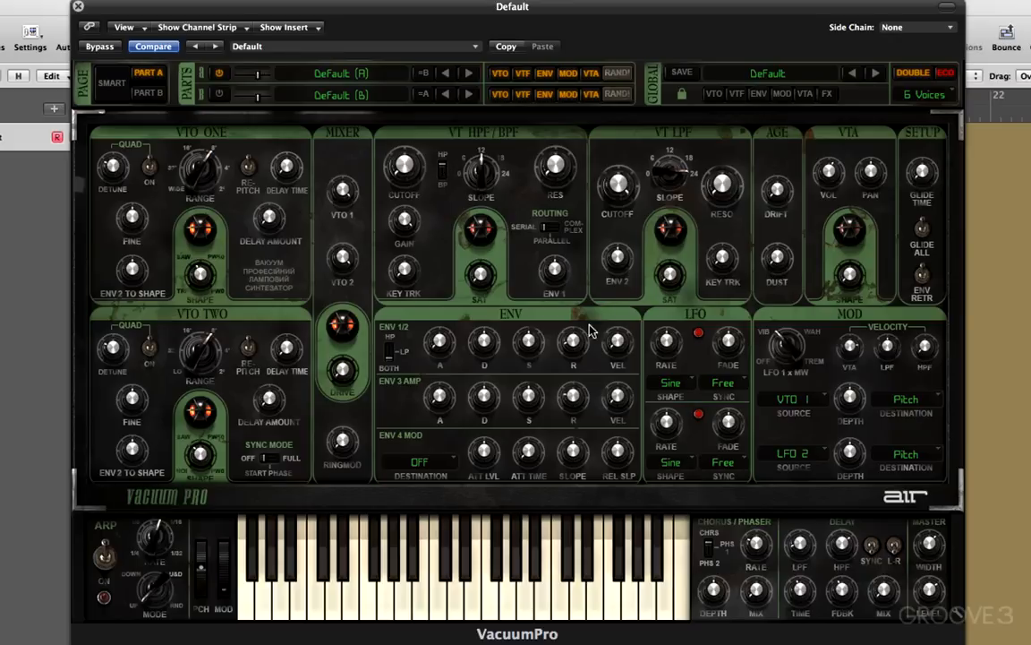
mouse_move(904, 186)
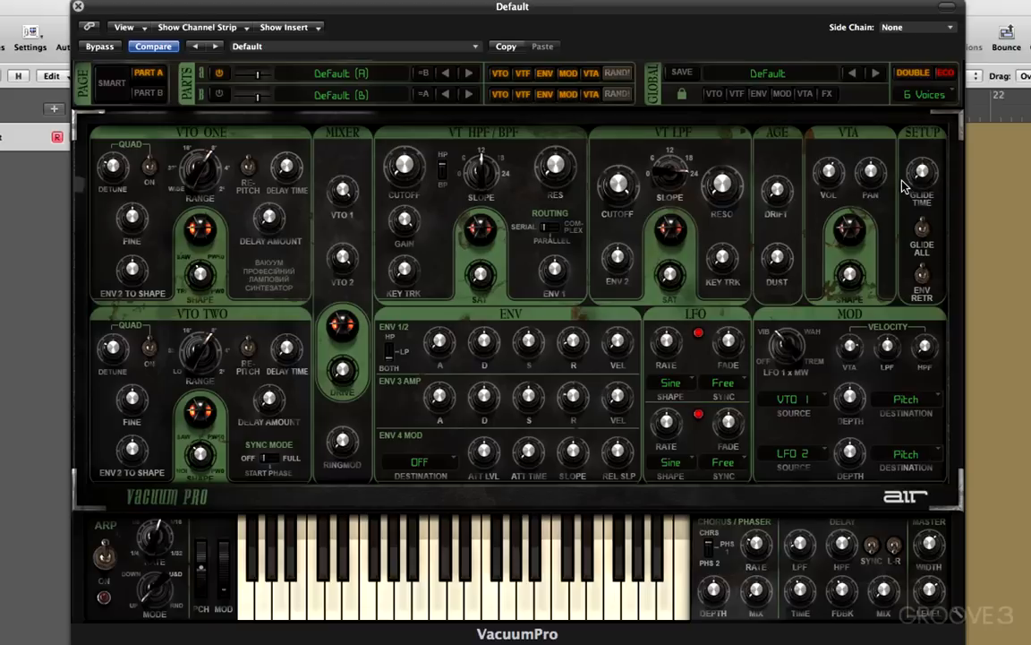
mouse_move(339, 484)
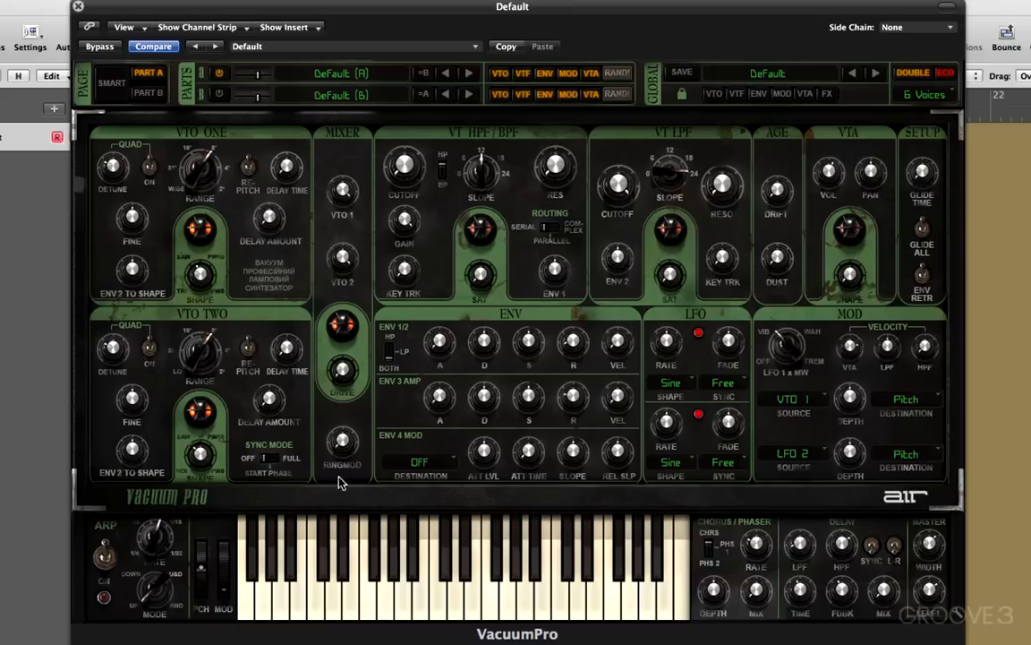
mouse_move(759, 587)
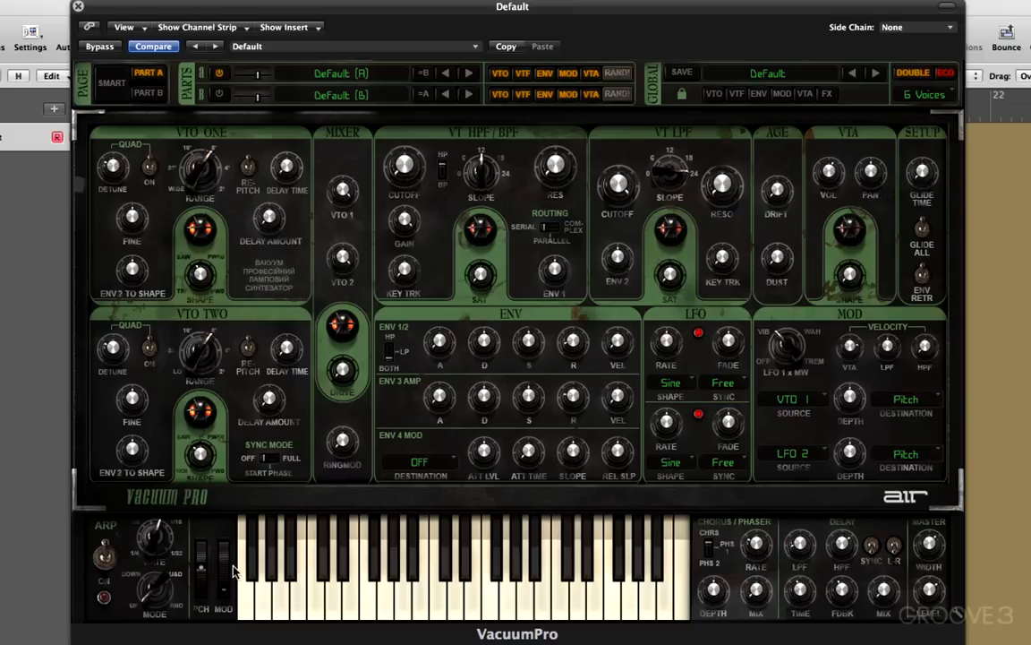
mouse_move(219, 543)
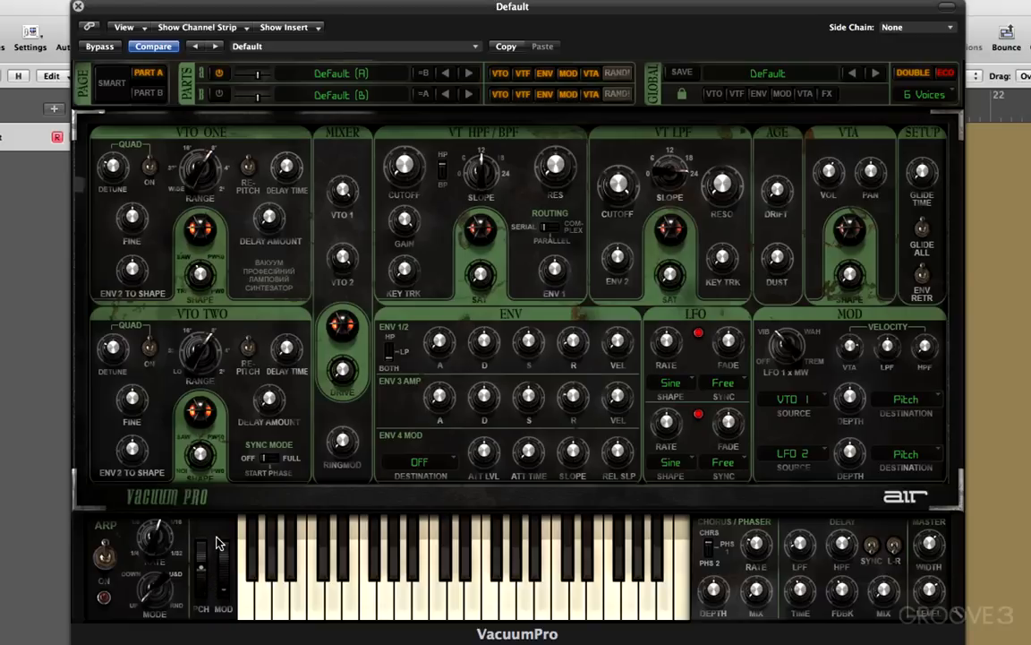